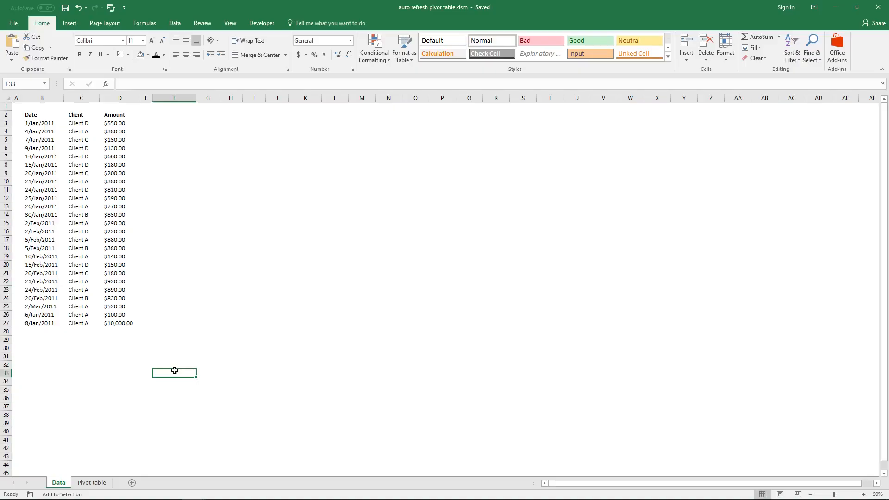
{"action": "mouse_move", "coordinate": [64, 152]}
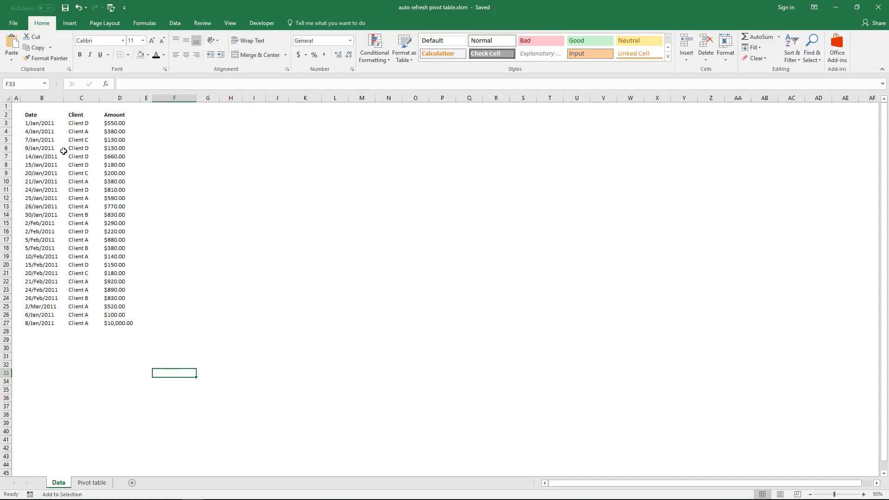
Step: Review the data list and the pivot table, then return to the Data sheet
{"action": "left_click_drag", "start_coordinate": [41, 115], "coordinate": [81, 131]}
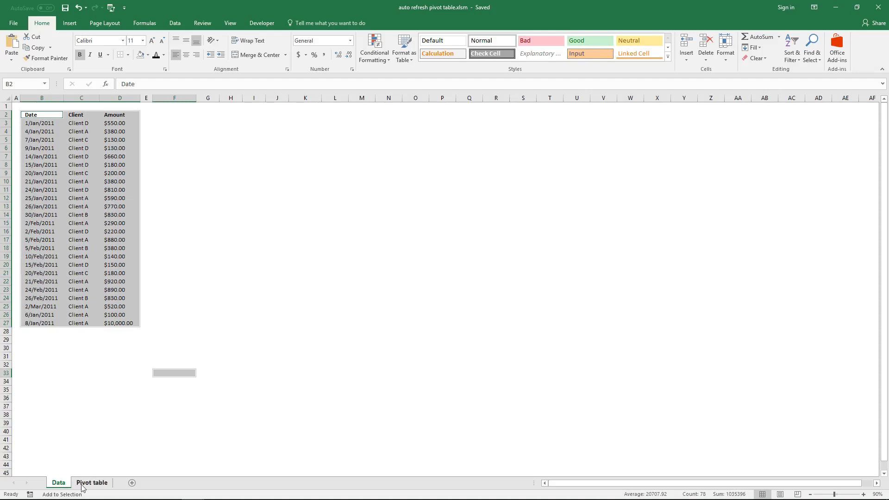
{"action": "left_click", "coordinate": [92, 483]}
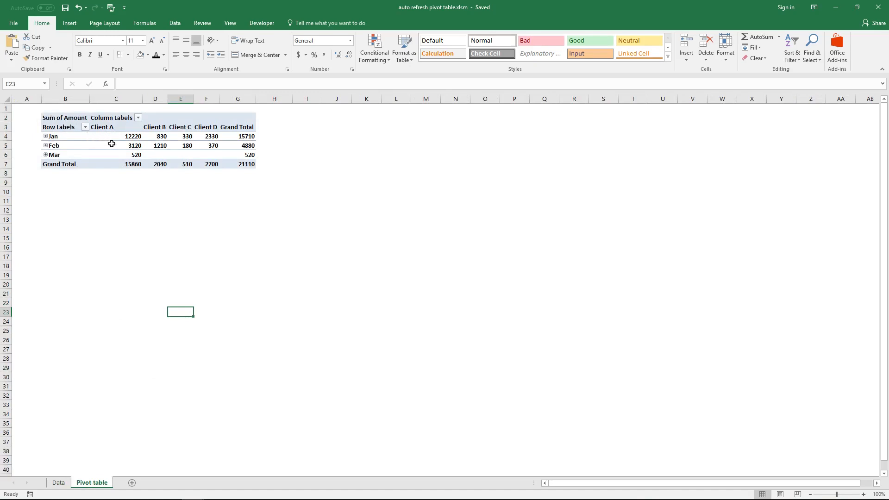
{"action": "left_click", "coordinate": [58, 482]}
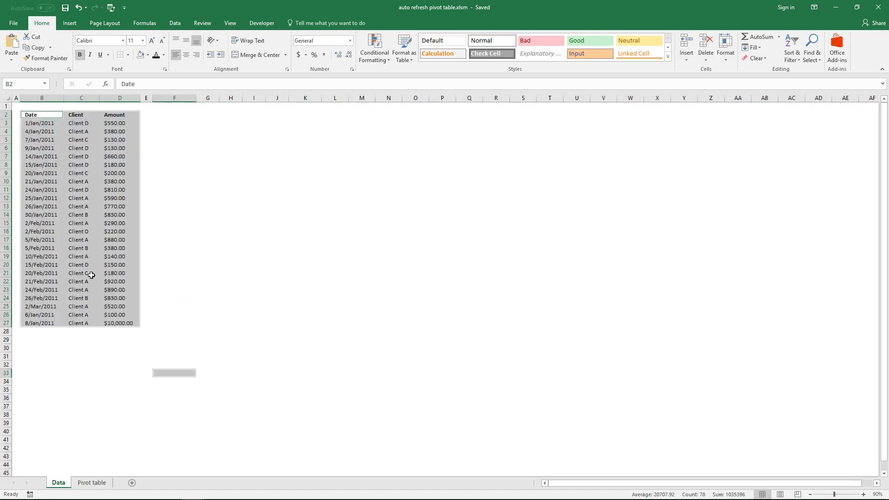
{"action": "left_click", "coordinate": [79, 273]}
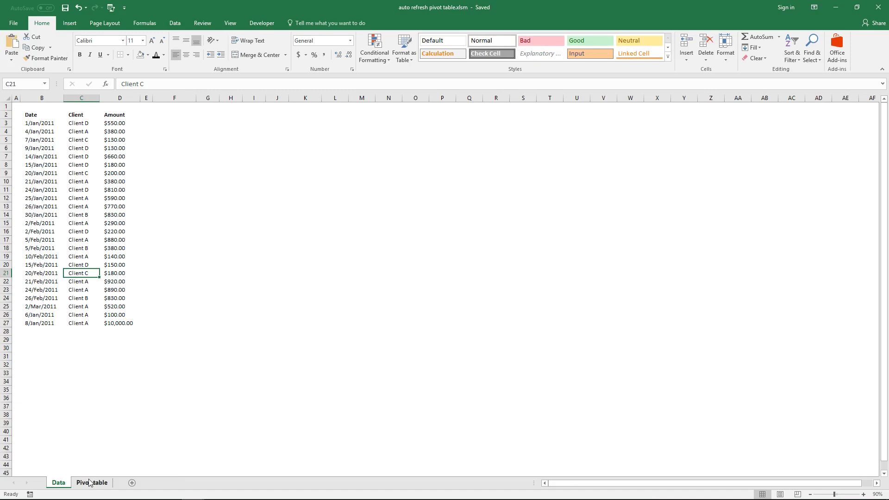
{"action": "left_click", "coordinate": [91, 483]}
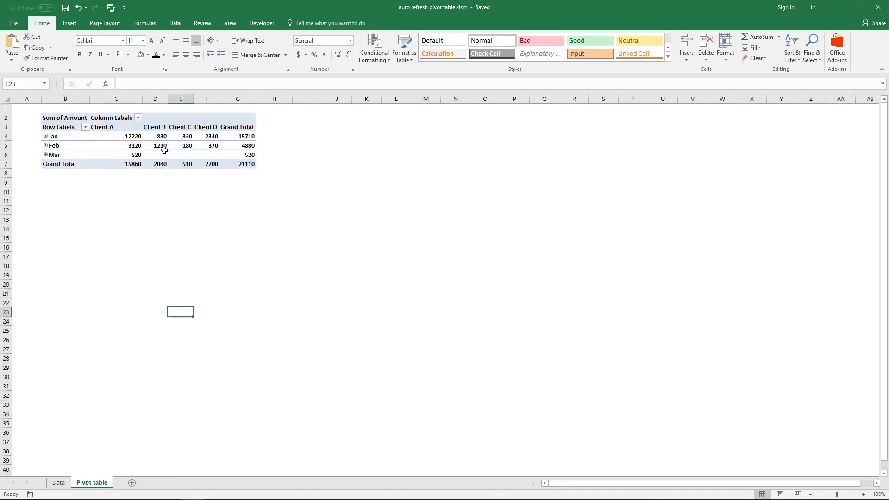
{"action": "left_click", "coordinate": [155, 145]}
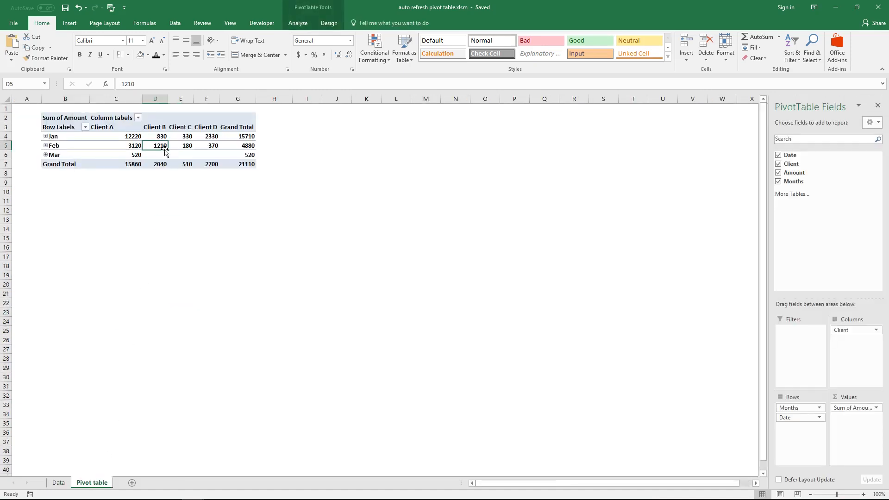
{"action": "mouse_move", "coordinate": [206, 207]}
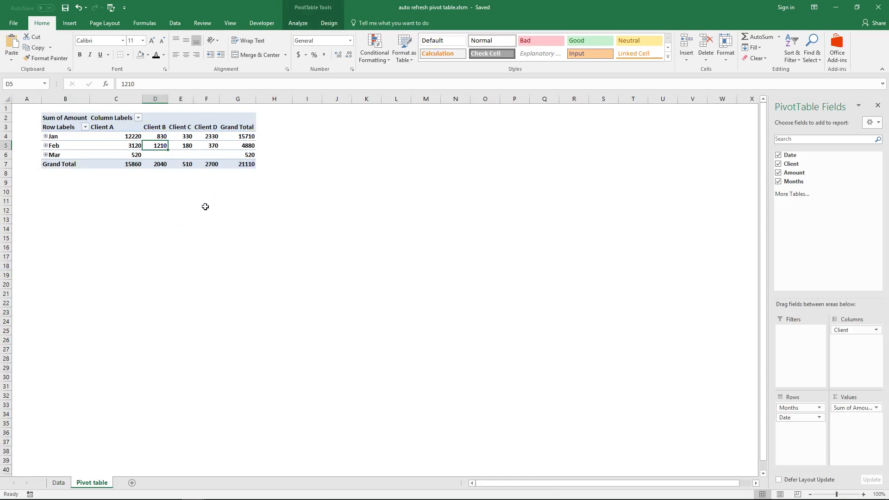
{"action": "mouse_move", "coordinate": [191, 393]}
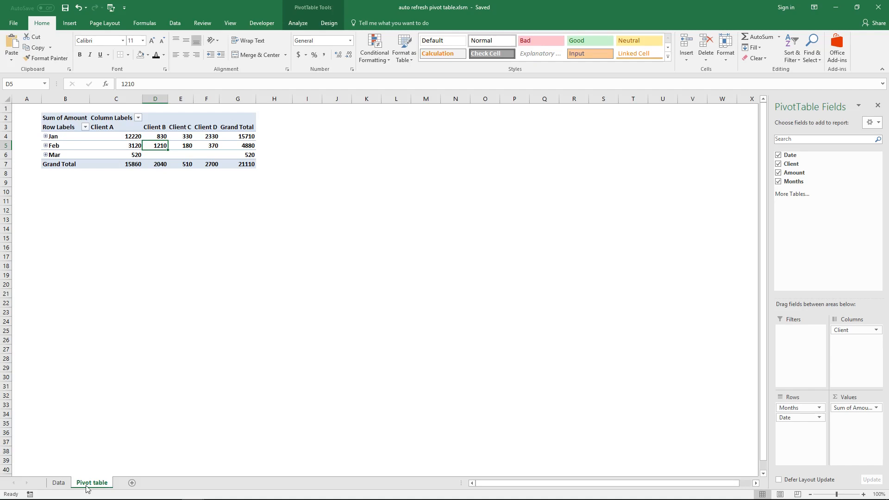
{"action": "left_click", "coordinate": [58, 481]}
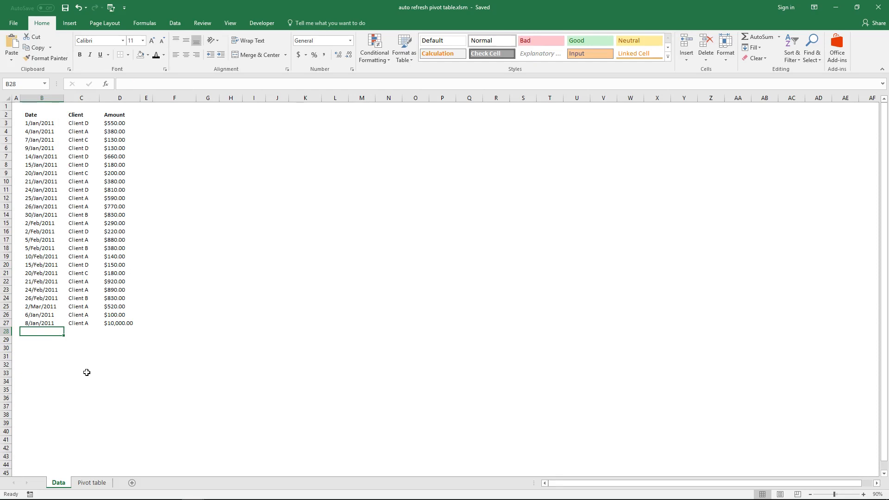
Step: Enter 2011-04-01, Client E and 2000 in row 28 of the data list
{"action": "type", "text": "2"}
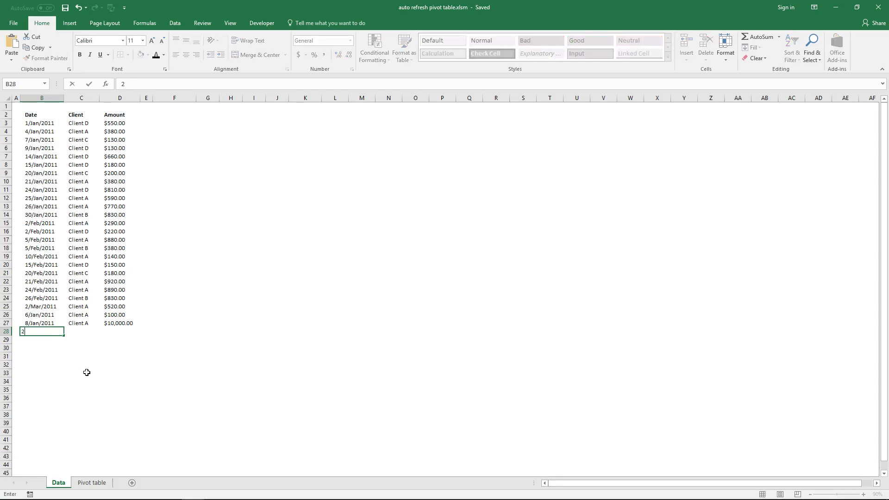
{"action": "type", "text": "011-04-01"}
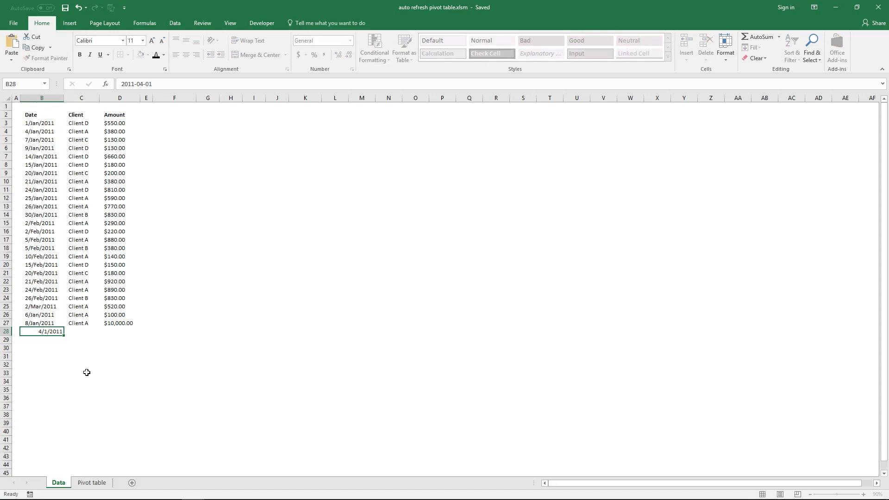
{"action": "type", "text": "Client D"}
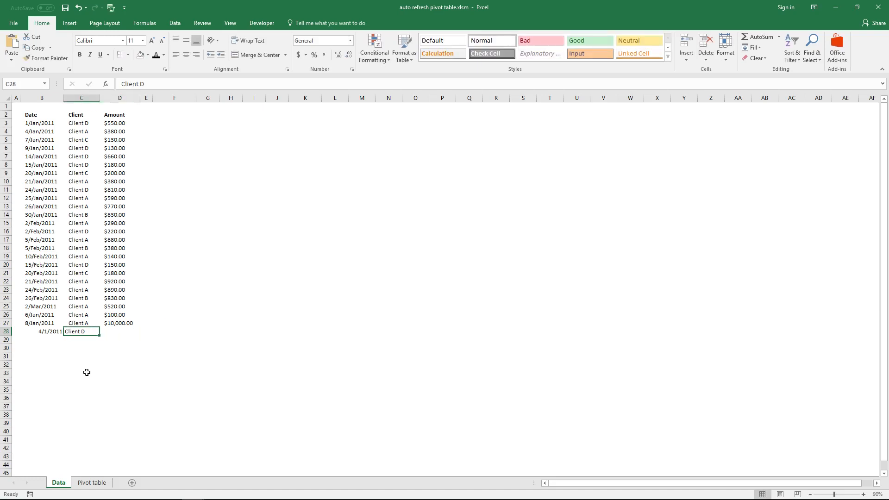
{"action": "type", "text": "Client E"}
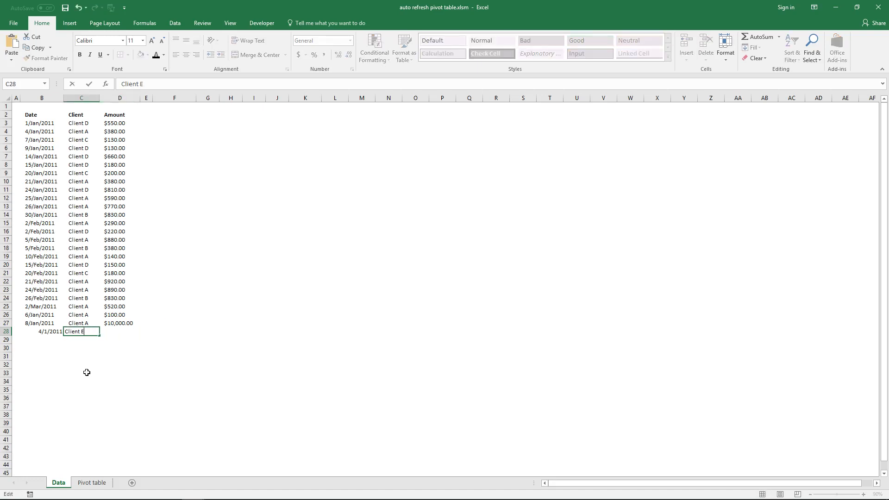
{"action": "type", "text": "2000"}
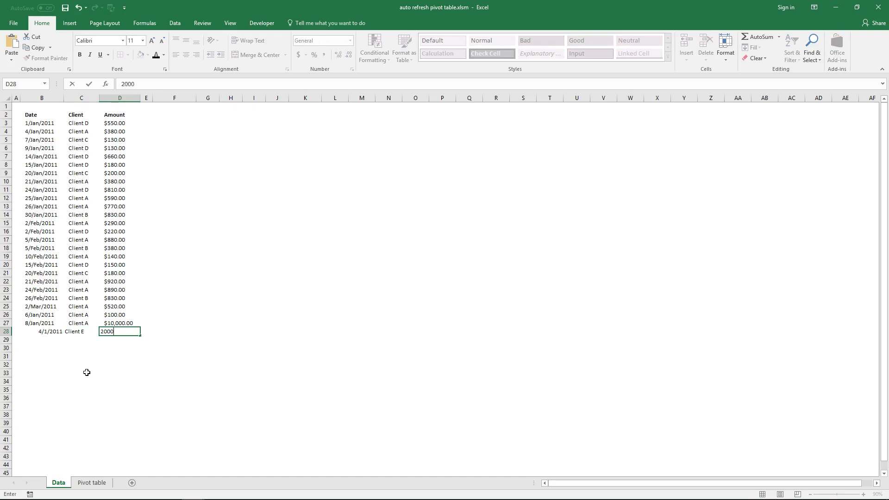
{"action": "key", "text": "Enter"}
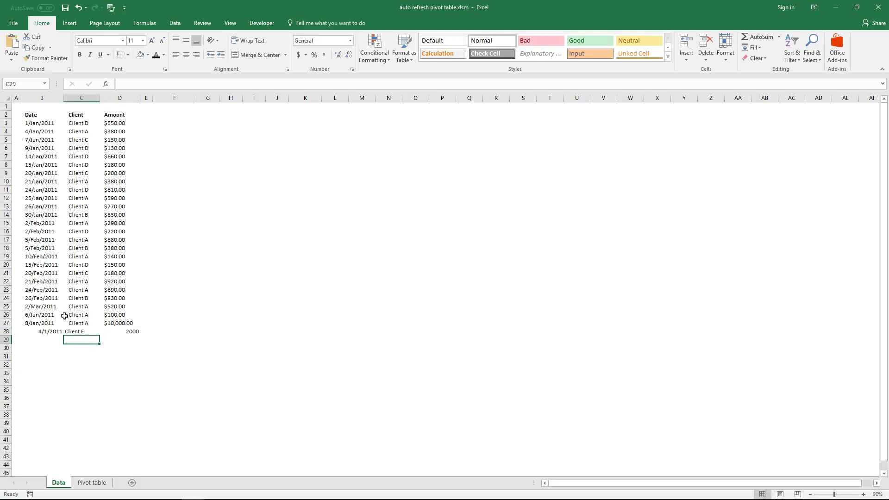
Step: Check the pivot table still totals 21110 for Clients A–D only
{"action": "left_click", "coordinate": [93, 483]}
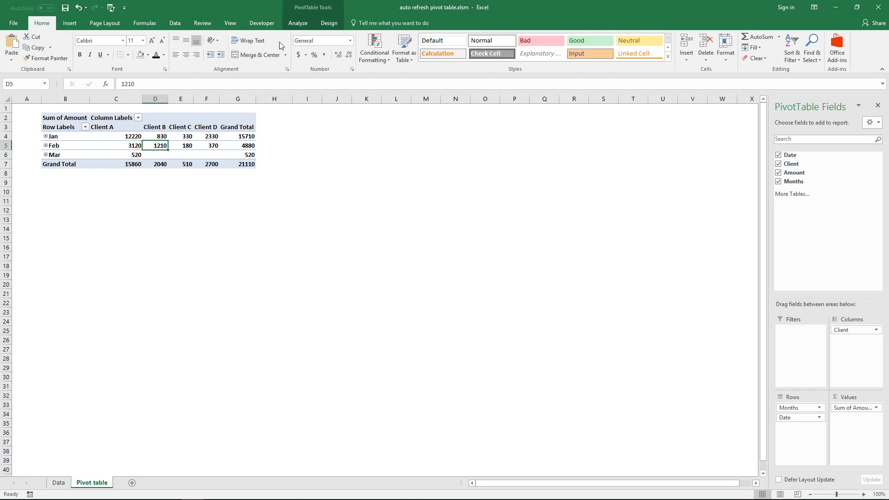
{"action": "left_click", "coordinate": [58, 482]}
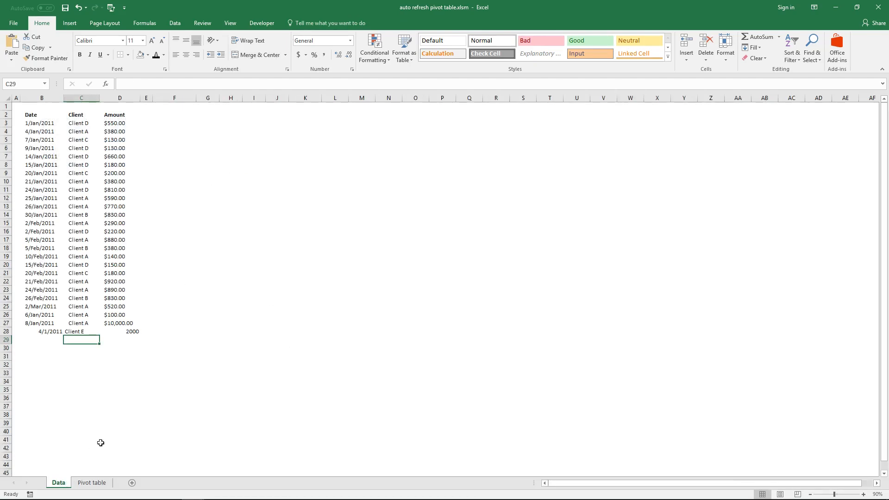
{"action": "mouse_move", "coordinate": [76, 420]}
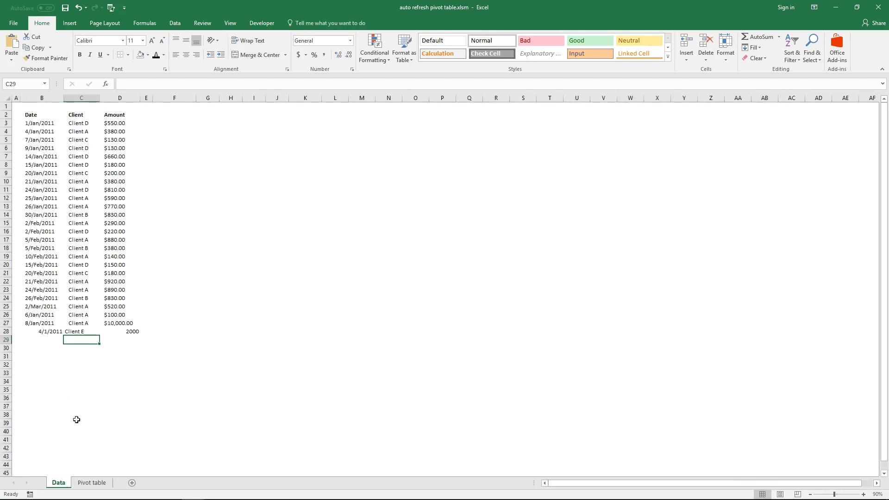
{"action": "left_click", "coordinate": [90, 483]}
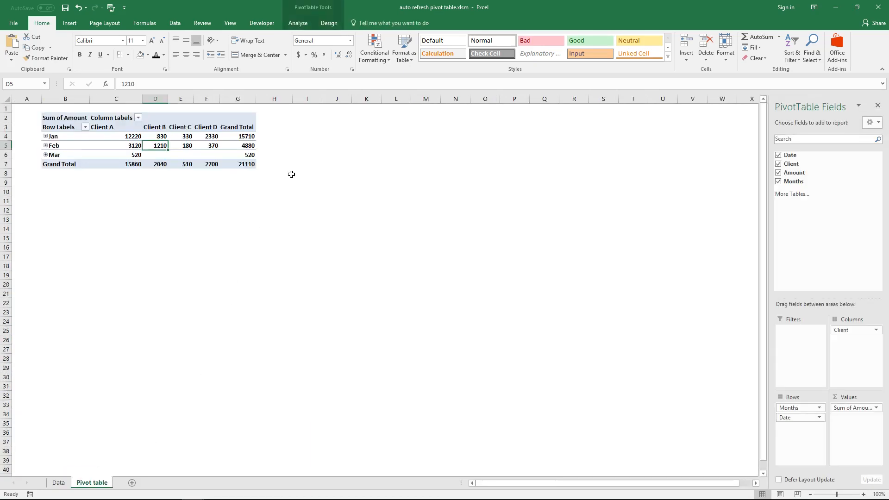
{"action": "left_click", "coordinate": [180, 145]}
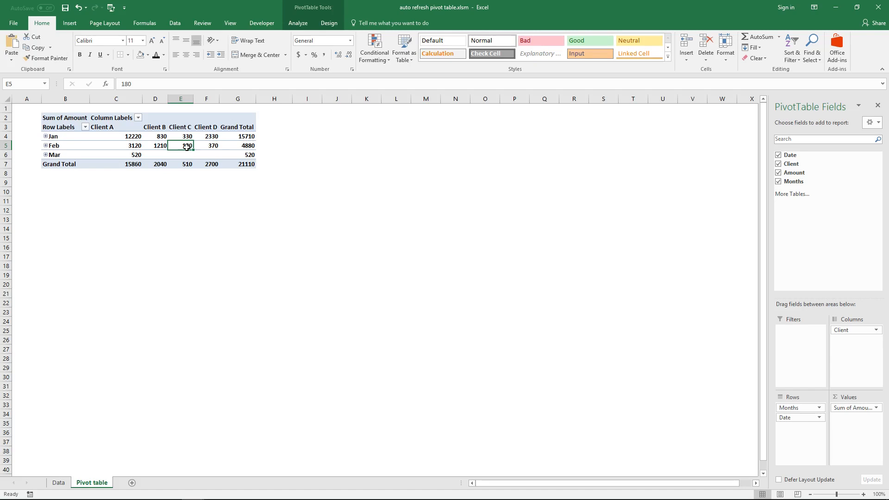
{"action": "mouse_move", "coordinate": [162, 136]}
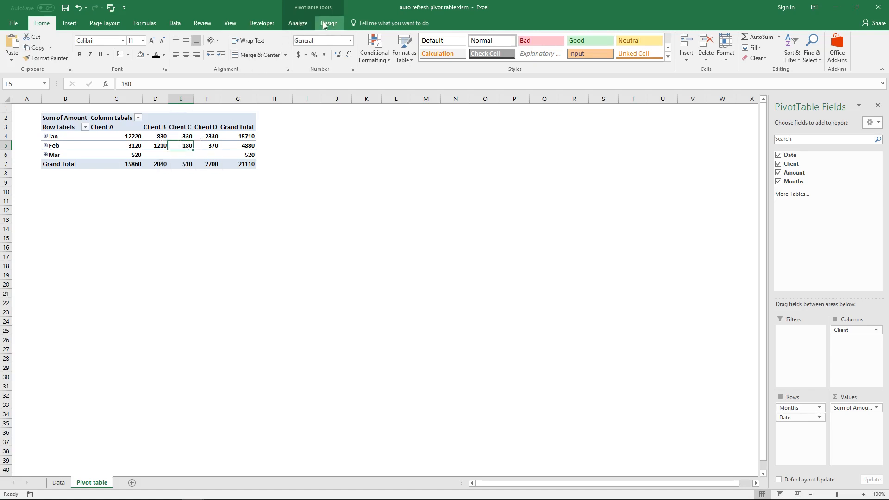
Step: Change the pivot table's data source to Data!$B$2:$D$28, adding Client E and April
{"action": "left_click", "coordinate": [298, 22]}
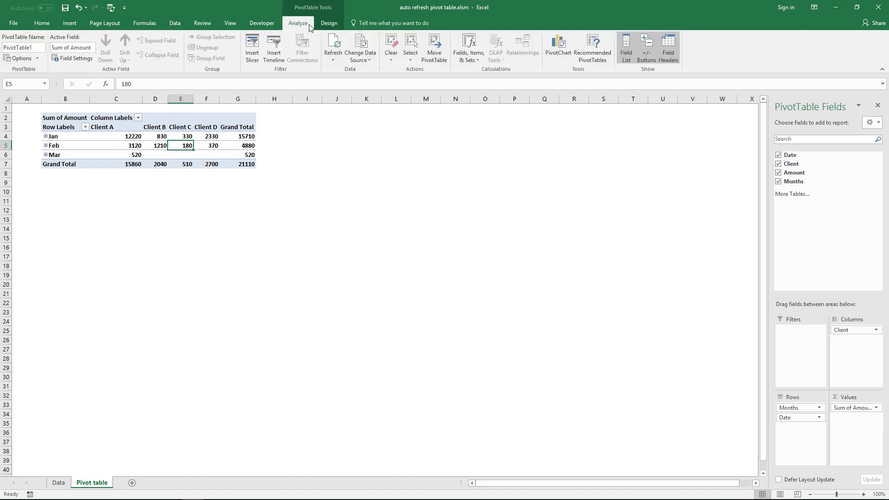
{"action": "mouse_move", "coordinate": [316, 38]}
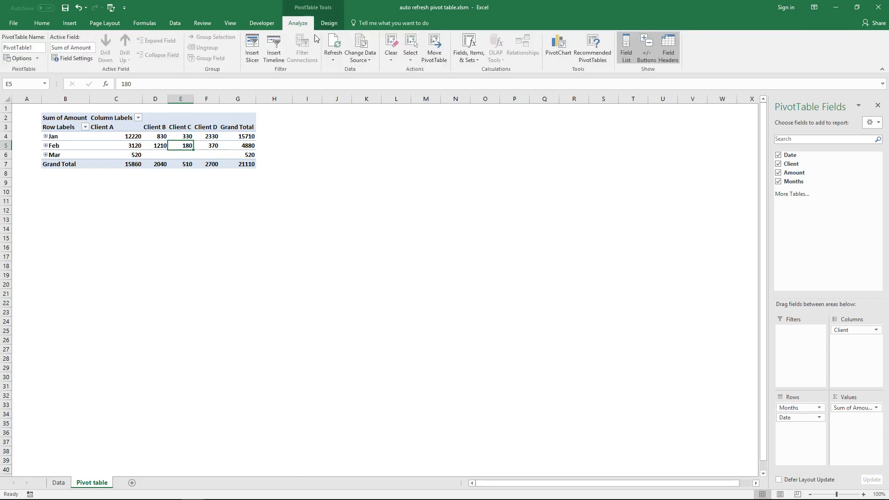
{"action": "mouse_move", "coordinate": [360, 44]}
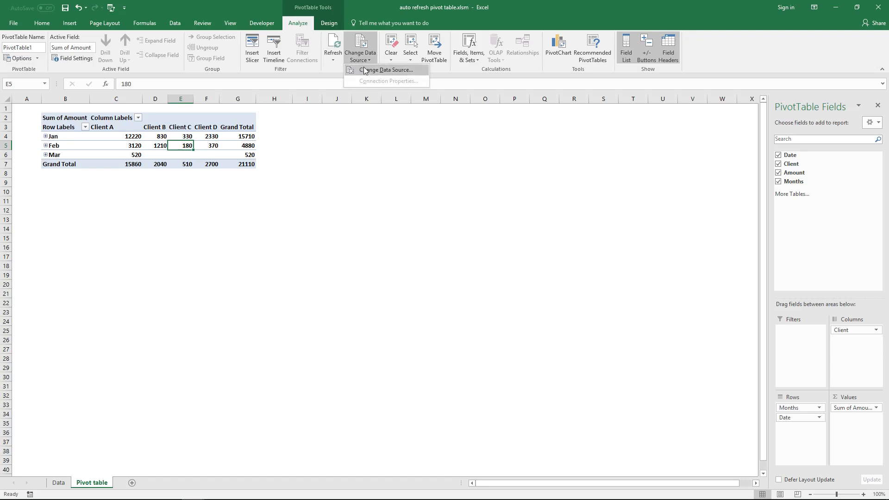
{"action": "left_click", "coordinate": [385, 70]}
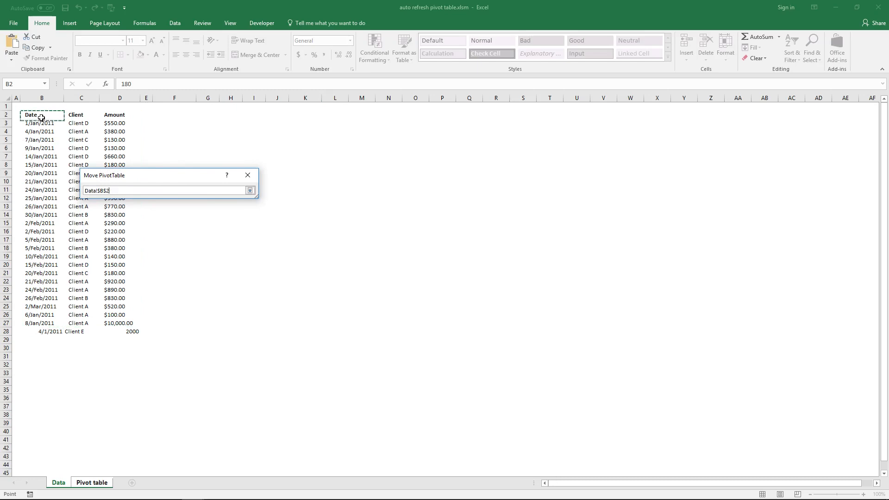
{"action": "left_click_drag", "start_coordinate": [41, 114], "coordinate": [131, 332]}
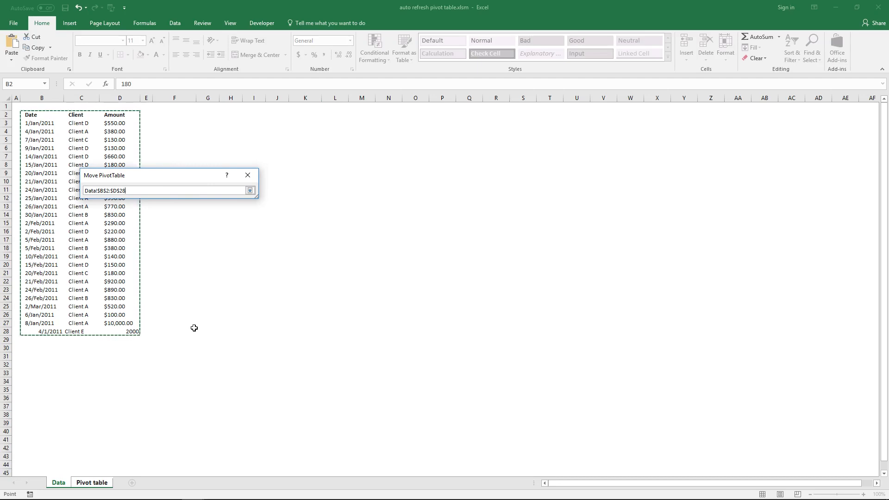
{"action": "left_click", "coordinate": [250, 190]}
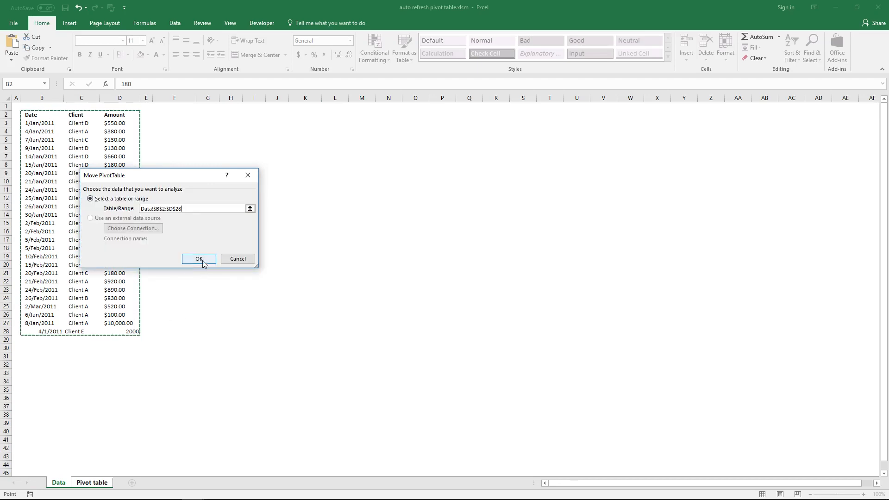
{"action": "left_click", "coordinate": [199, 259]}
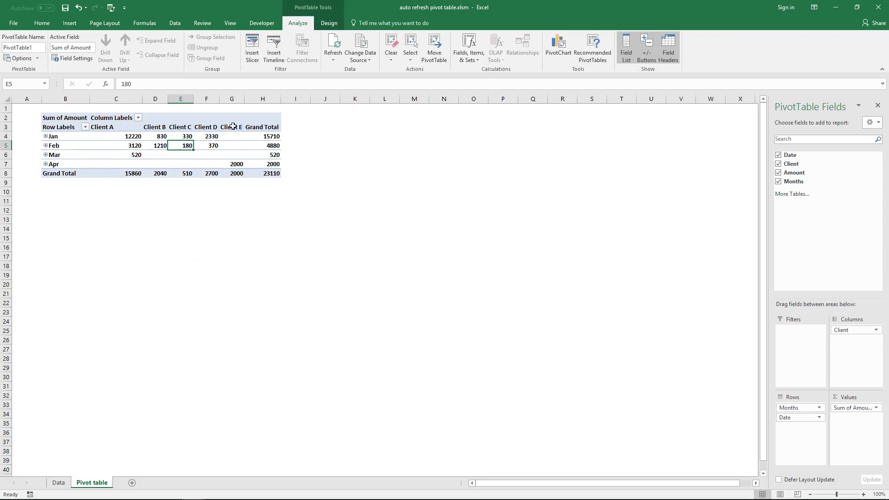
Step: Return to the Data sheet and select the Date, Client, Amount list
{"action": "left_click", "coordinate": [231, 164]}
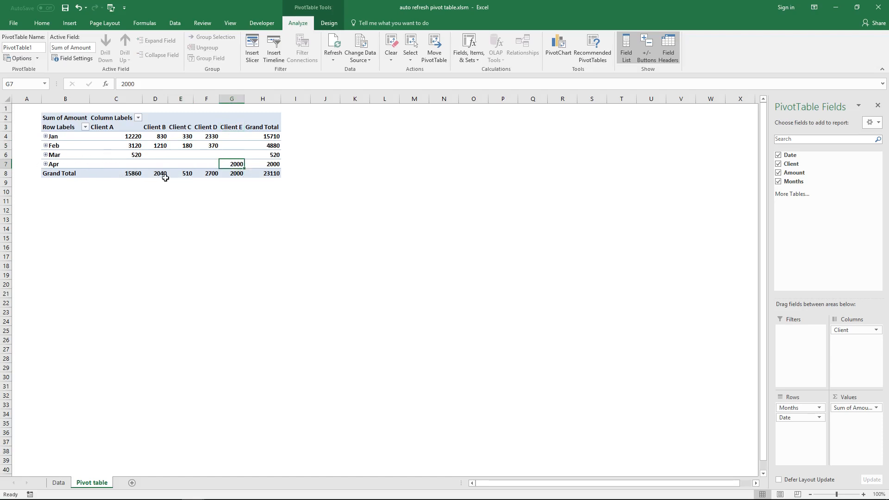
{"action": "mouse_move", "coordinate": [186, 141]}
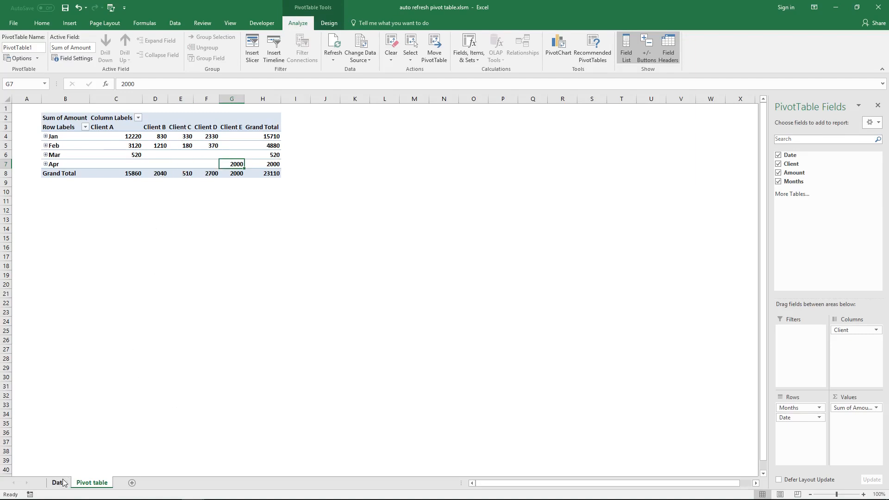
{"action": "left_click", "coordinate": [59, 482]}
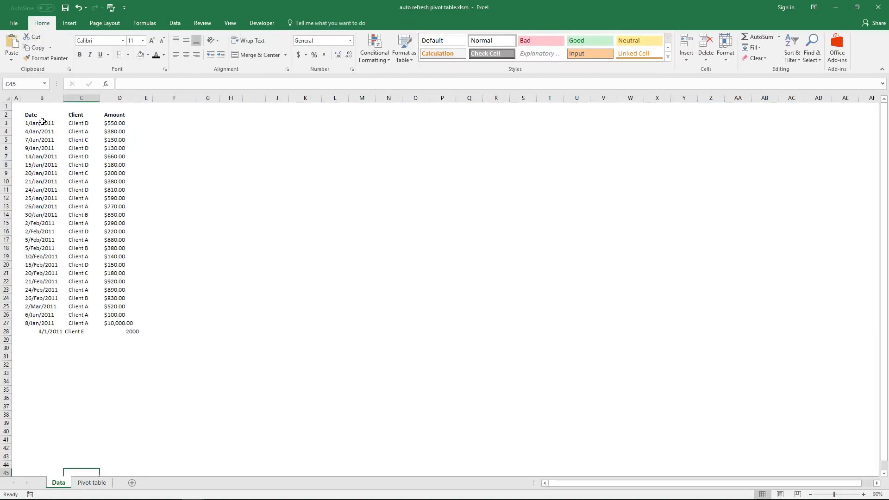
{"action": "left_click_drag", "start_coordinate": [42, 115], "coordinate": [120, 324]}
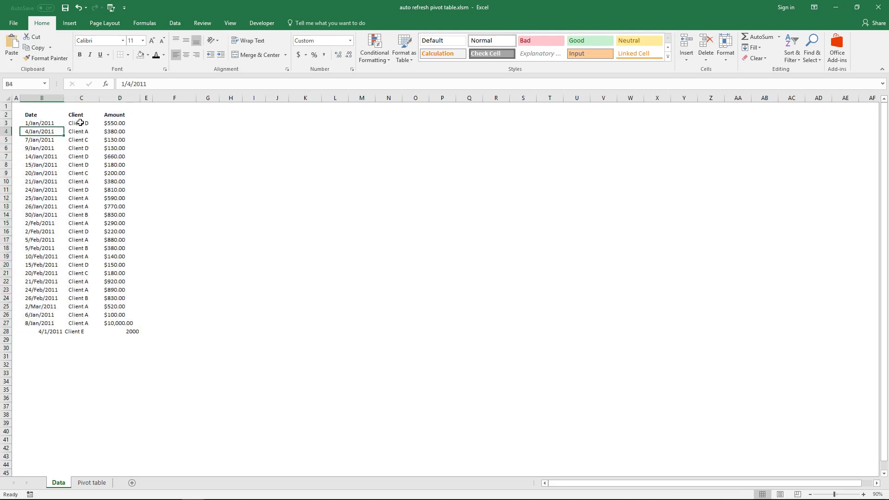
Step: Format range $B$2:$D$28 as a table with 'My table has headers' checked
{"action": "left_click", "coordinate": [75, 23]}
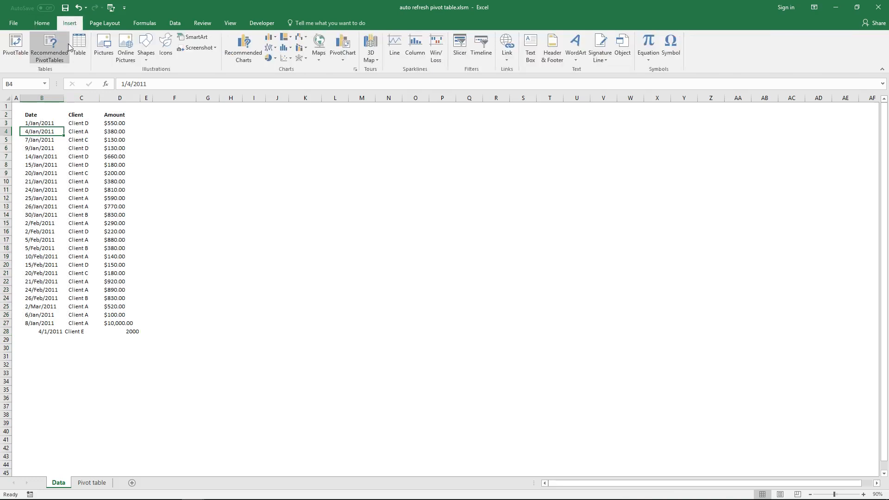
{"action": "mouse_move", "coordinate": [81, 44]}
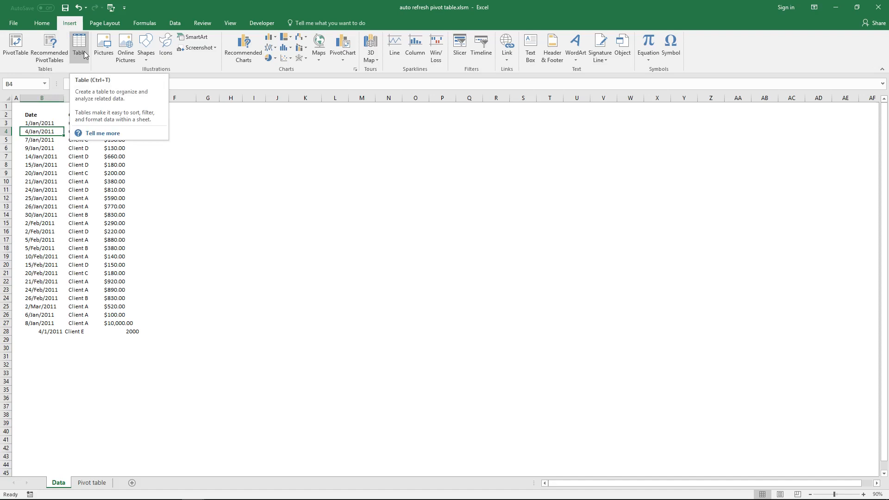
{"action": "left_click", "coordinate": [79, 42]}
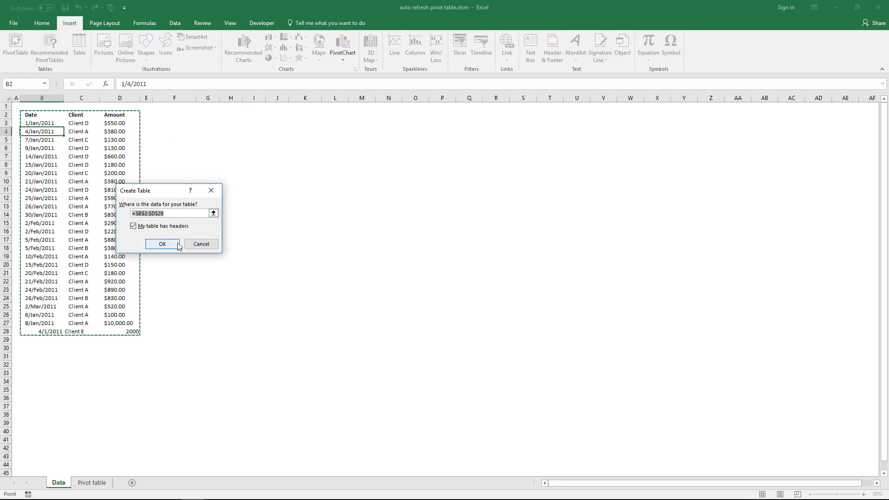
{"action": "left_click", "coordinate": [162, 245]}
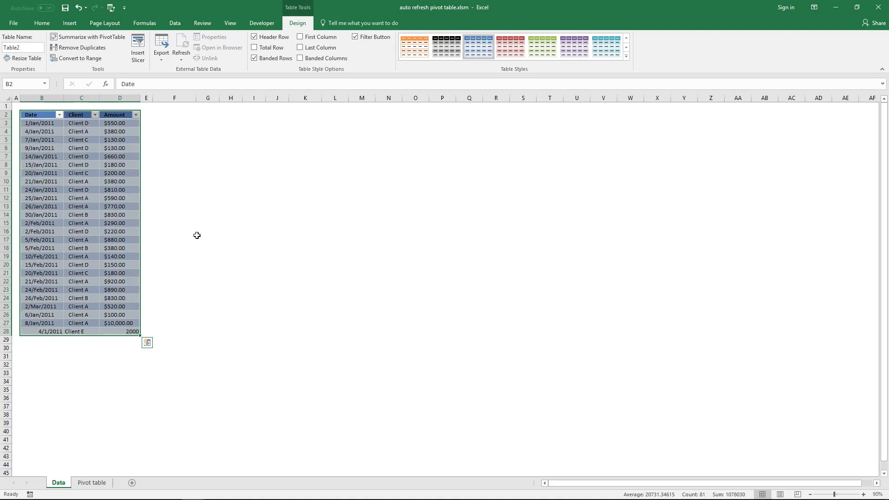
{"action": "left_click", "coordinate": [119, 223]}
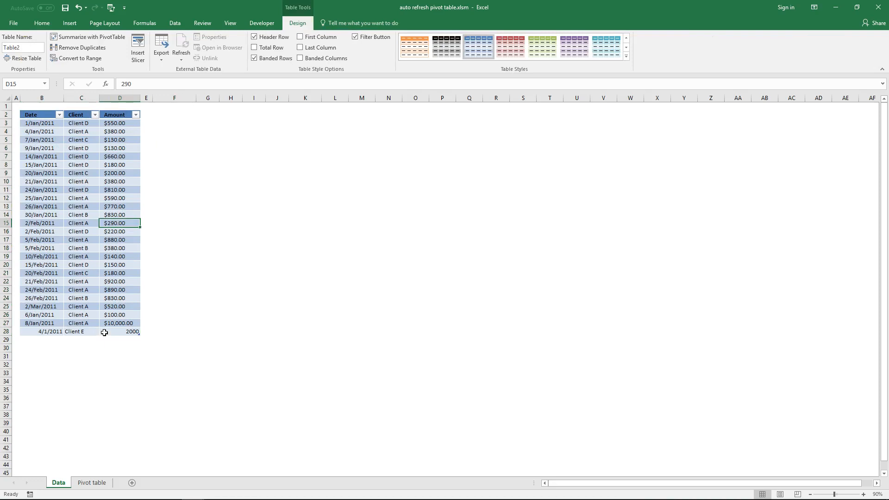
{"action": "mouse_move", "coordinate": [95, 430]}
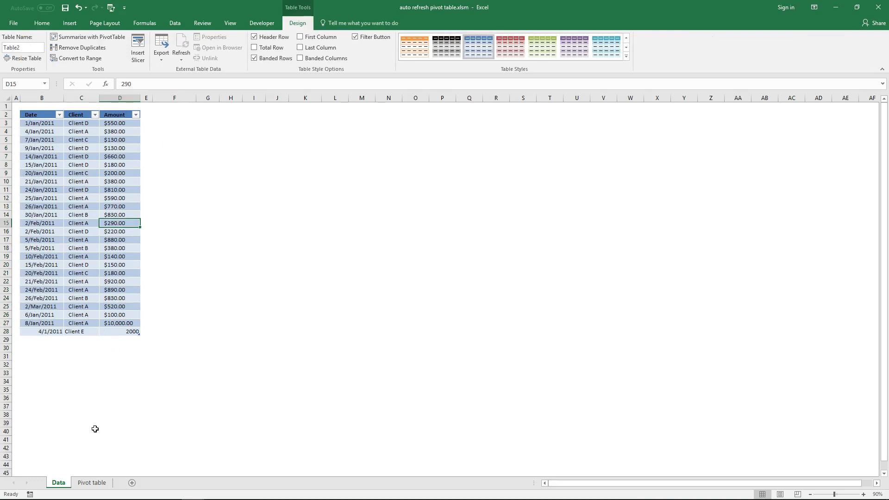
Step: Enter a 2011-05-01 Client F row worth 3000 in row 29 of the table
{"action": "left_click", "coordinate": [33, 339]}
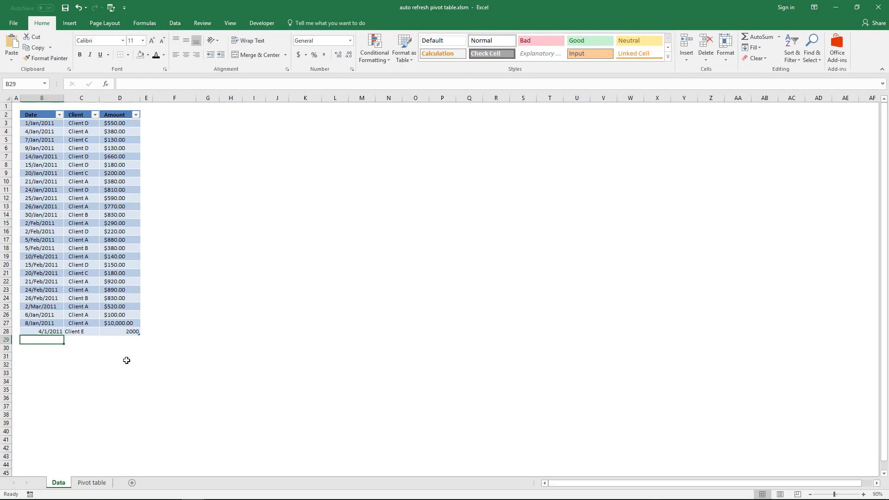
{"action": "type", "text": "20"}
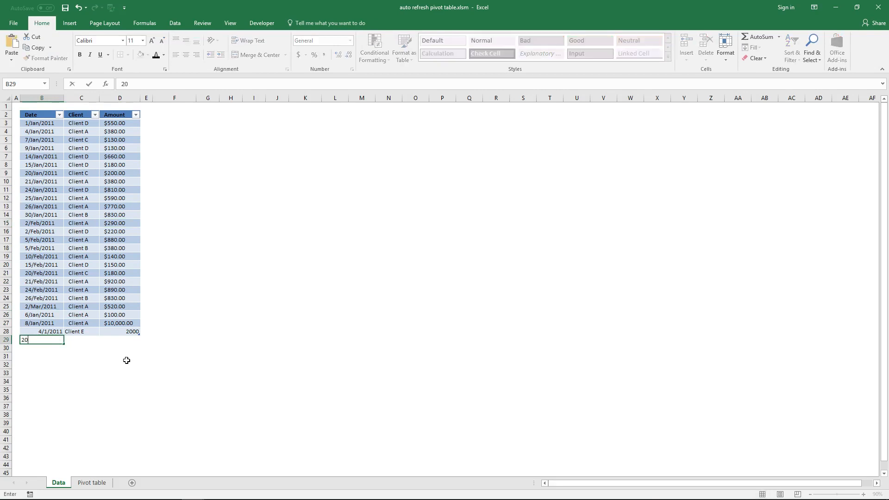
{"action": "type", "text": "2011-0"}
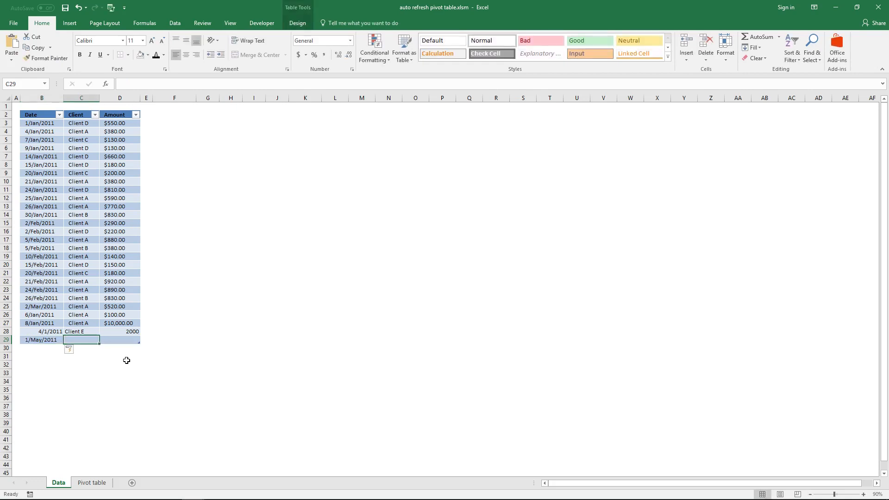
{"action": "type", "text": "Client F"}
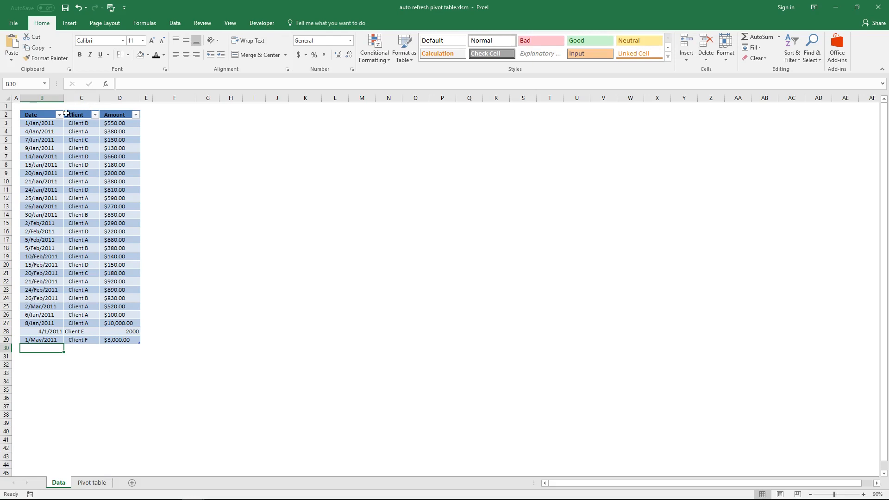
{"action": "mouse_move", "coordinate": [117, 339]}
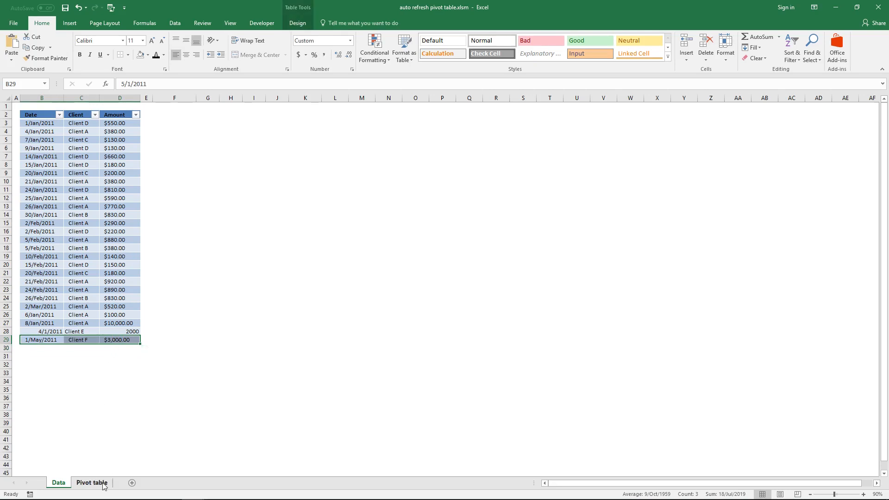
{"action": "left_click", "coordinate": [95, 482]}
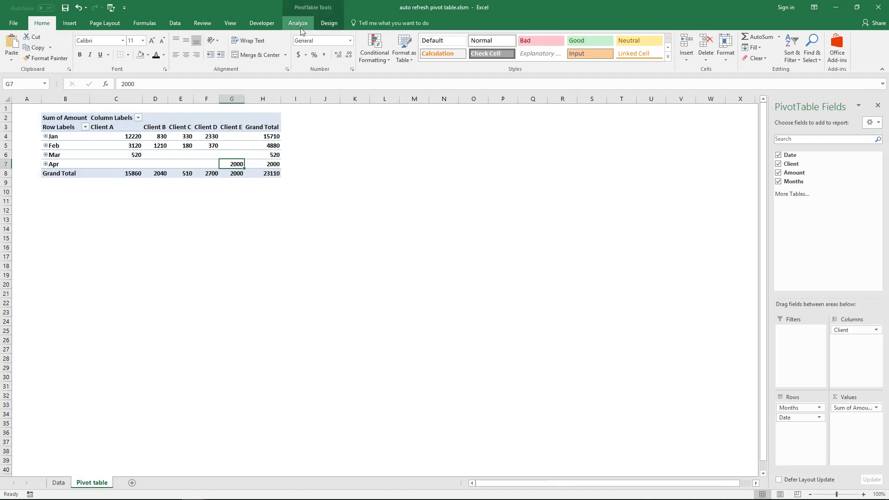
Step: Confirm the pivot table's data source as Data!$B$2:$D$29
{"action": "left_click", "coordinate": [297, 23]}
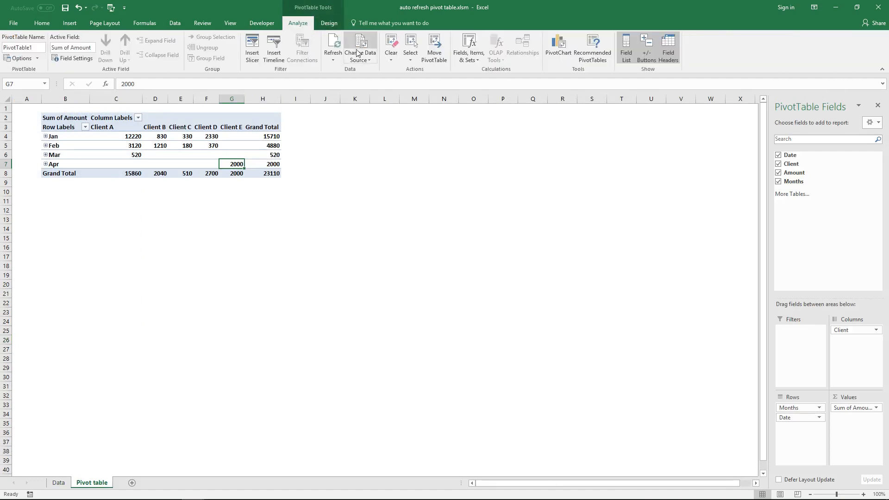
{"action": "left_click", "coordinate": [362, 44]}
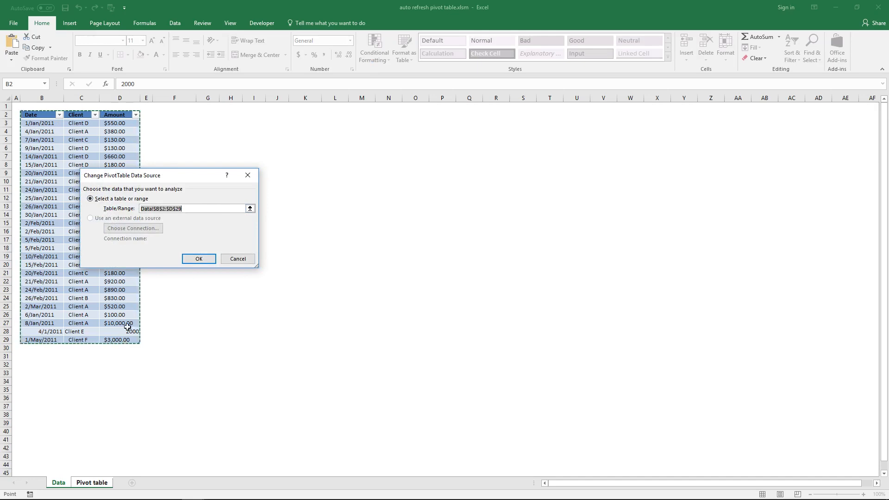
{"action": "mouse_move", "coordinate": [92, 337]}
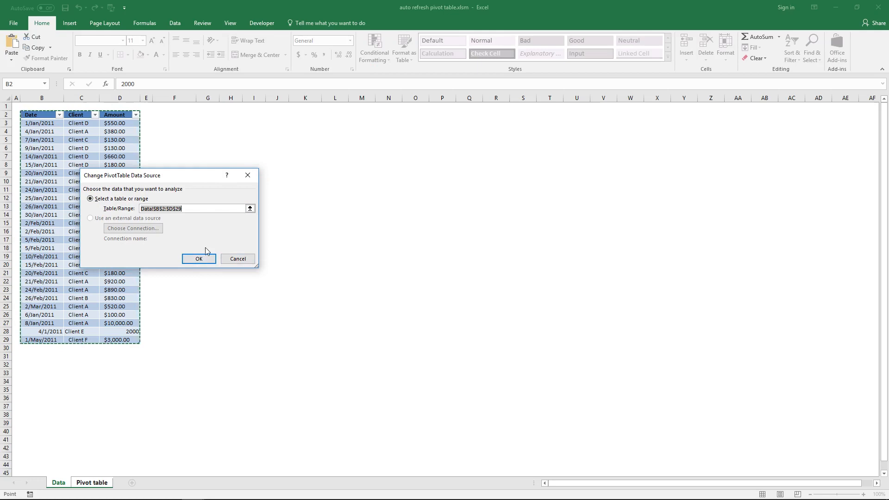
{"action": "left_click", "coordinate": [199, 259]}
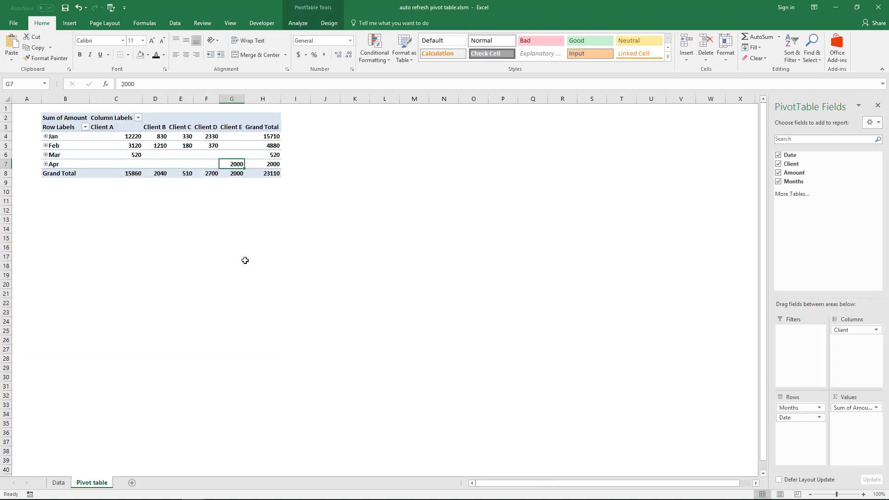
{"action": "mouse_move", "coordinate": [207, 193]}
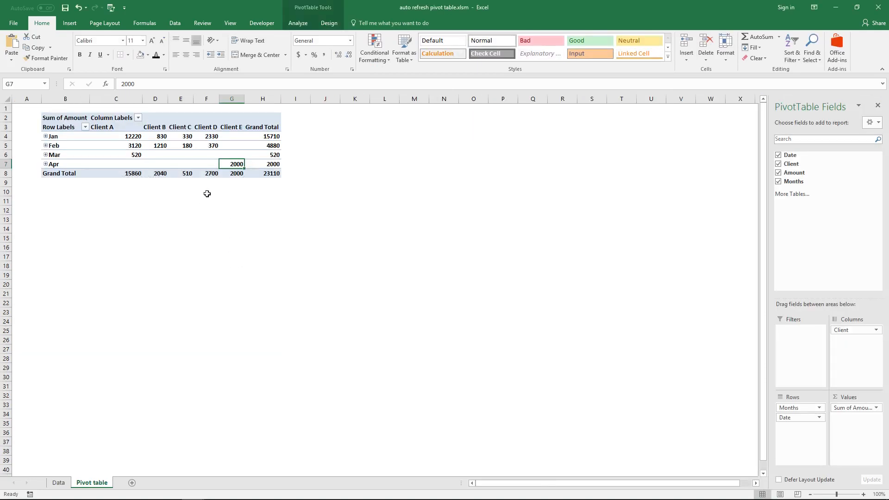
{"action": "mouse_move", "coordinate": [209, 145]}
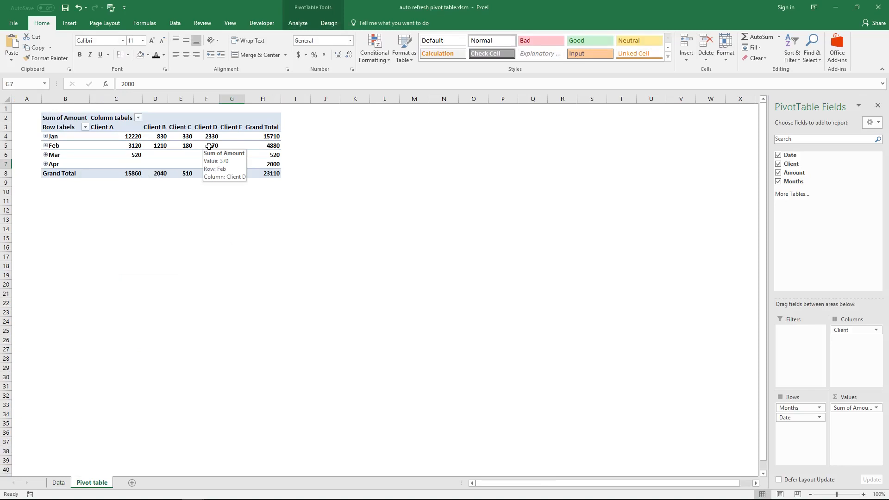
Step: Refresh the pivot table so Client F's 3000 in May appears, totalling 26110
{"action": "right_click", "coordinate": [207, 146]}
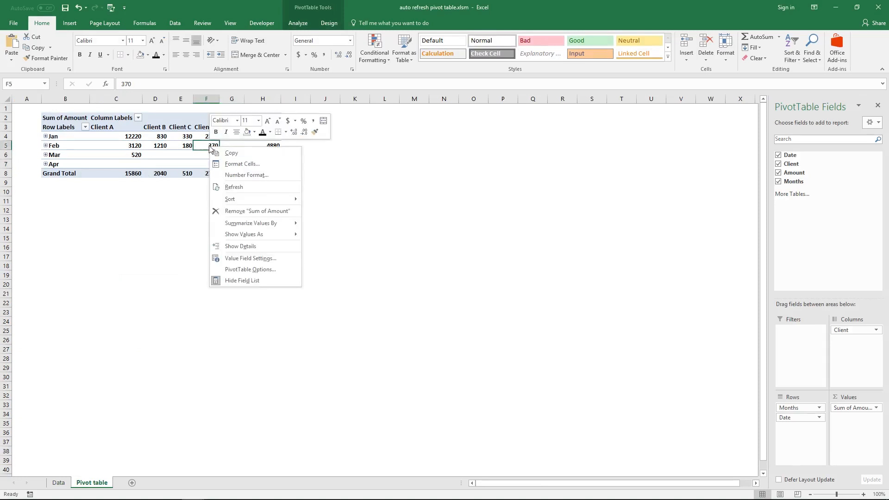
{"action": "mouse_move", "coordinate": [200, 158]}
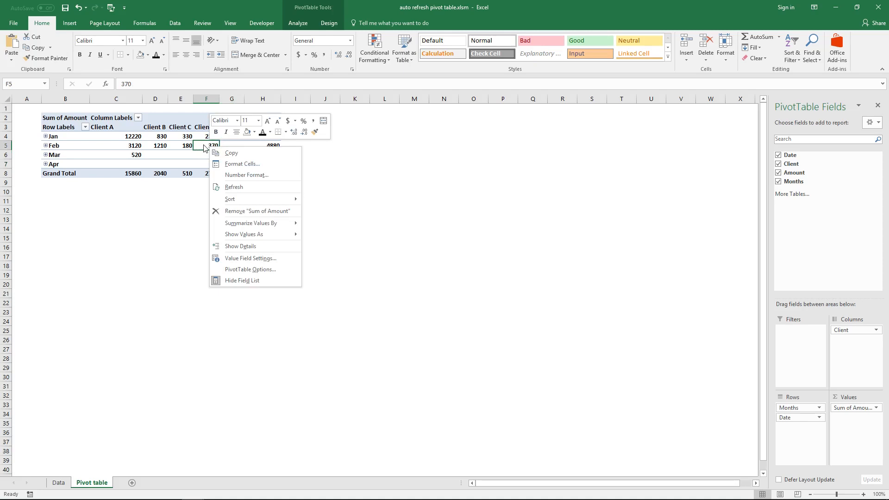
{"action": "mouse_move", "coordinate": [212, 152]}
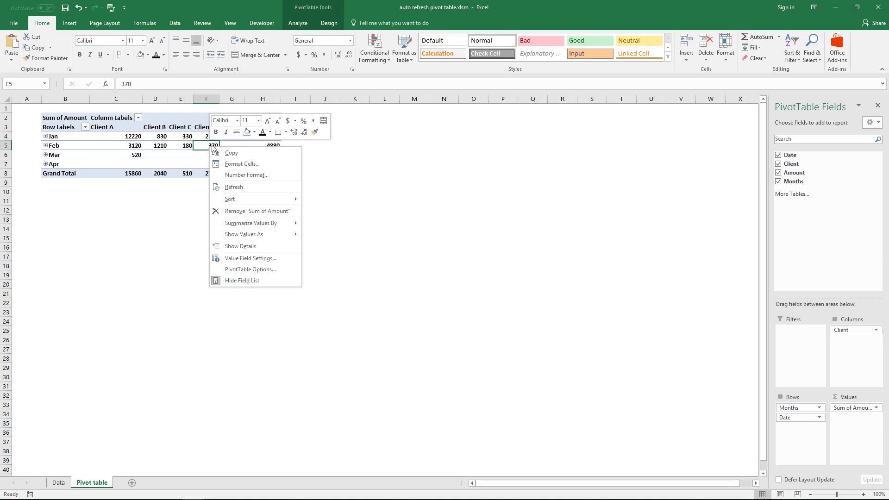
{"action": "mouse_move", "coordinate": [242, 188]}
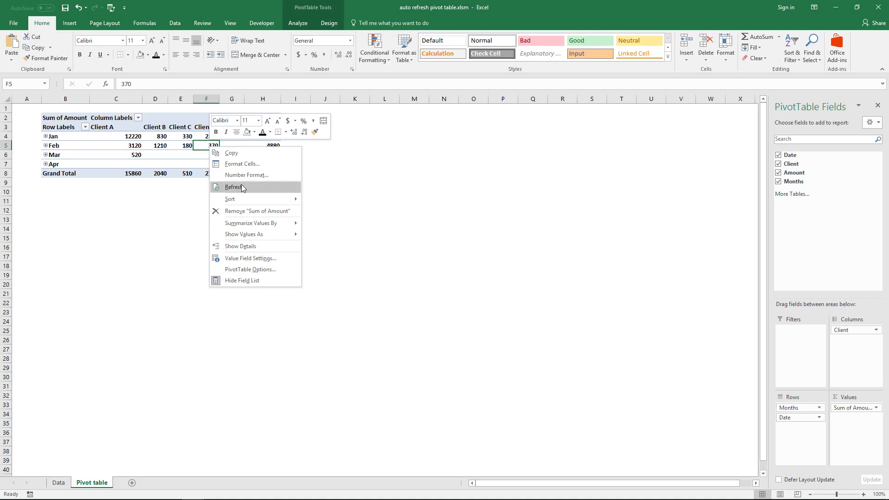
{"action": "left_click", "coordinate": [233, 187]}
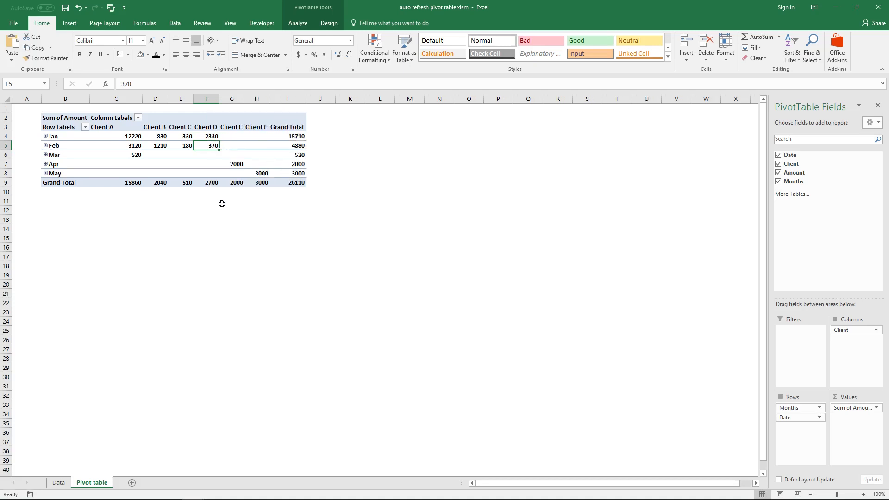
{"action": "mouse_move", "coordinate": [263, 172]}
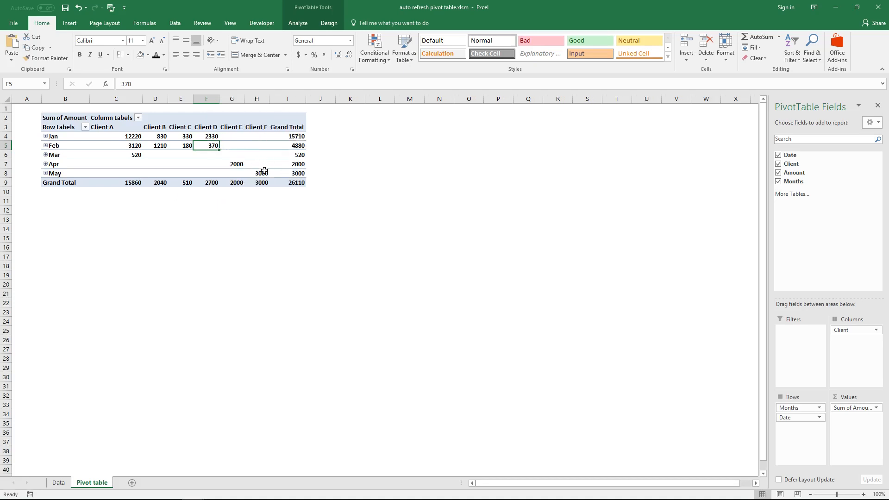
{"action": "mouse_move", "coordinate": [55, 173]}
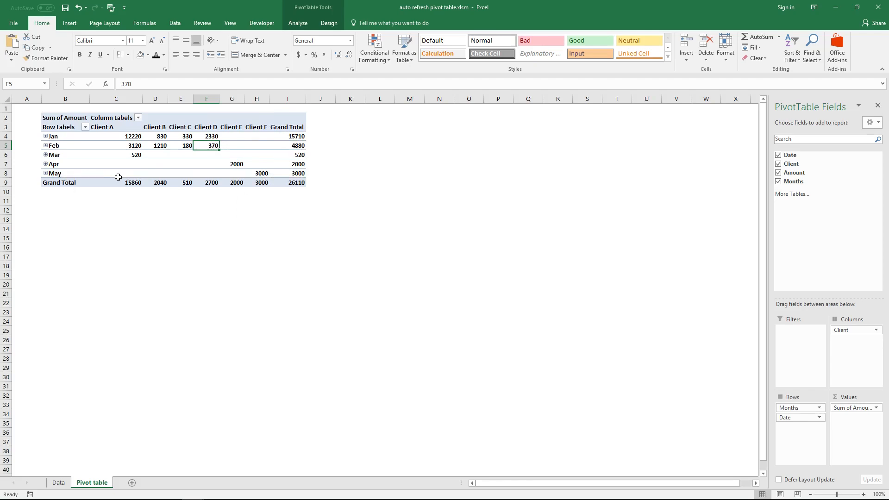
{"action": "mouse_move", "coordinate": [97, 364]}
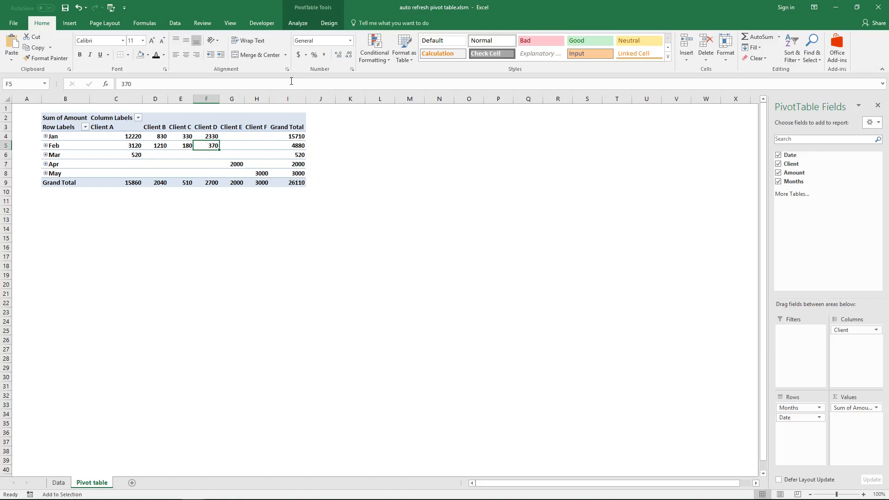
Step: Launch the Visual Basic editor from the Developer tab
{"action": "left_click", "coordinate": [262, 23]}
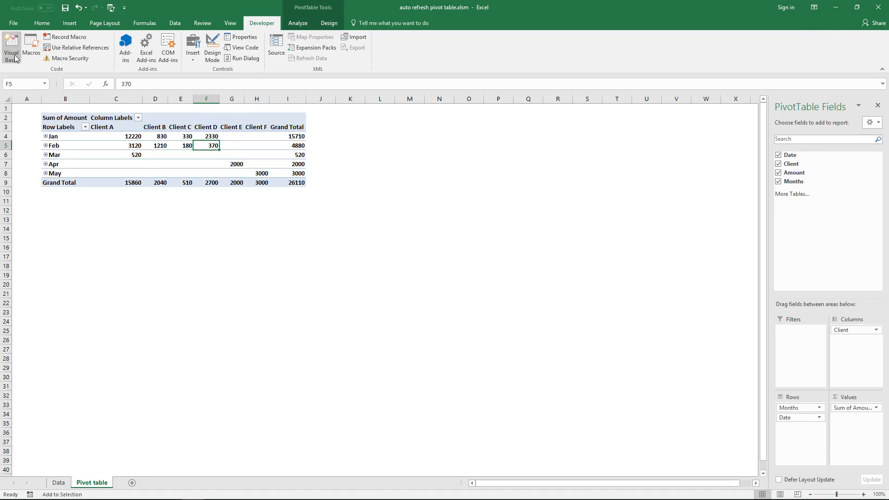
{"action": "mouse_move", "coordinate": [16, 57]}
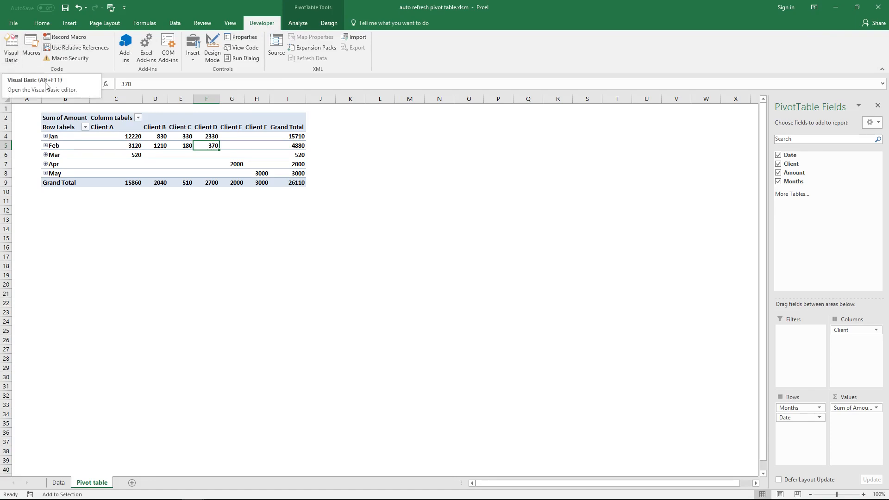
{"action": "mouse_move", "coordinate": [70, 91]}
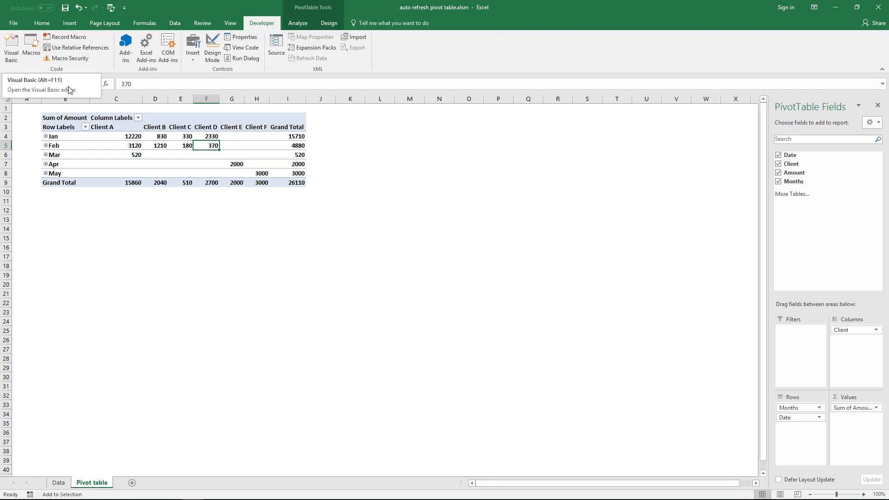
{"action": "left_click", "coordinate": [10, 46]}
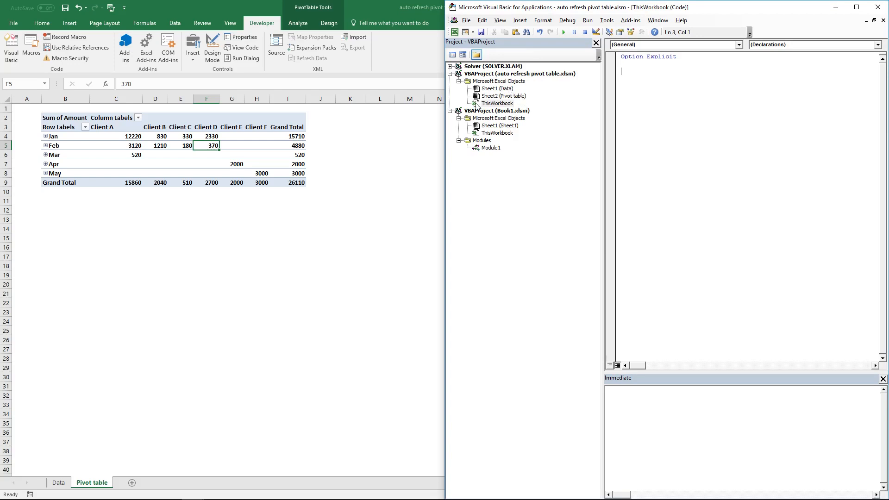
{"action": "mouse_move", "coordinate": [167, 136]}
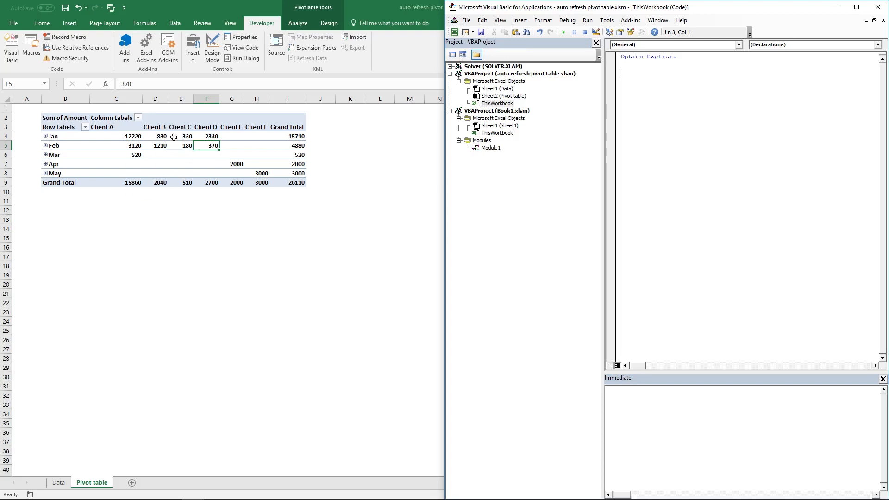
{"action": "mouse_move", "coordinate": [96, 412]}
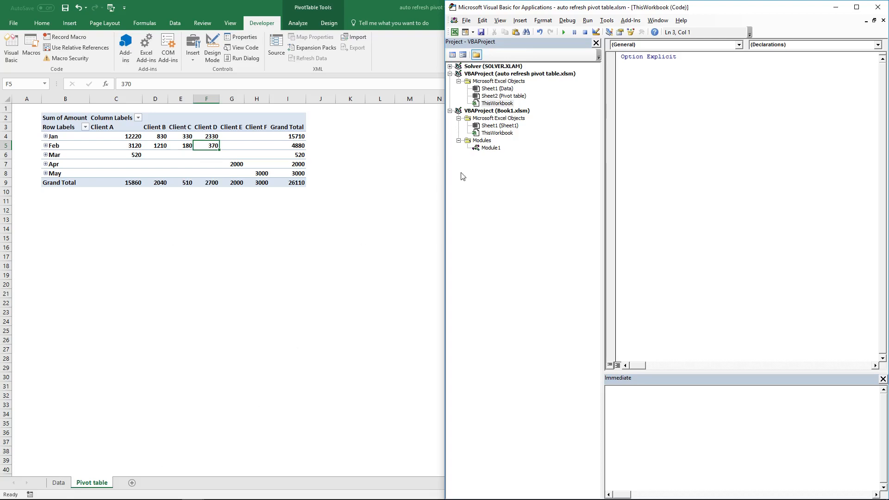
{"action": "mouse_move", "coordinate": [499, 95]}
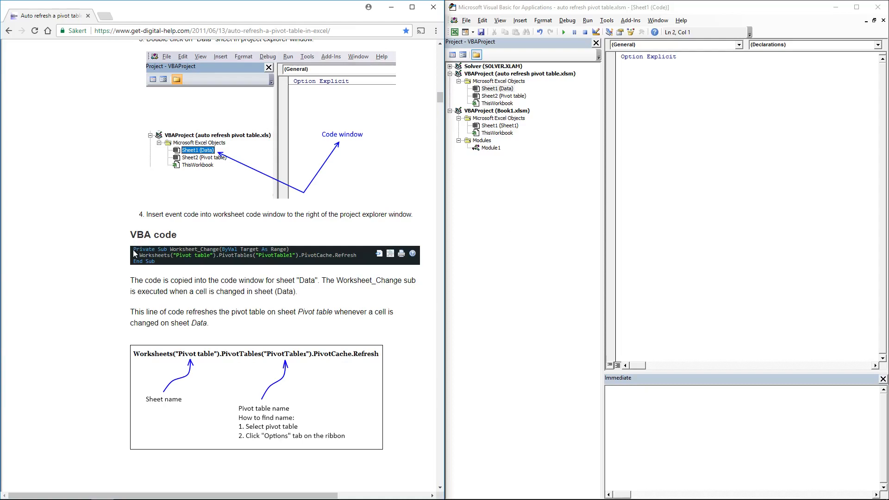
Step: Copy the example Worksheet_Change code from the web page into the Sheet1 (Data) code window
{"action": "left_click_drag", "start_coordinate": [134, 249], "coordinate": [162, 261]}
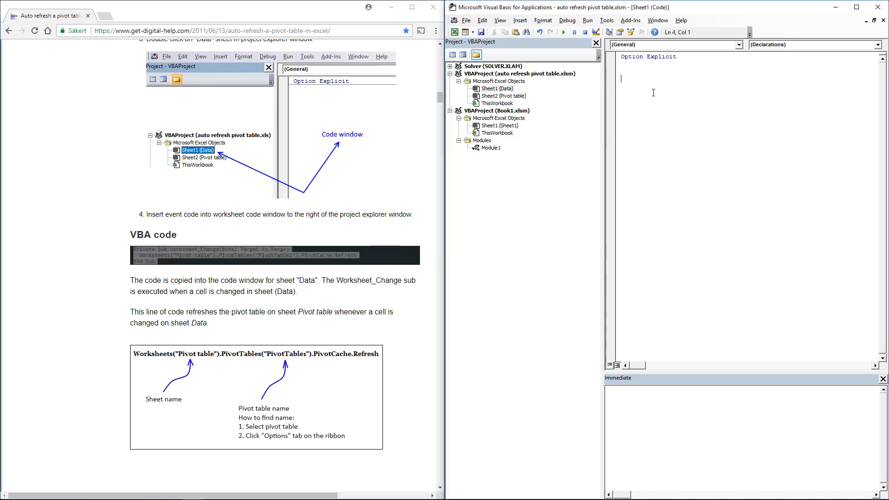
{"action": "right_click", "coordinate": [653, 74]}
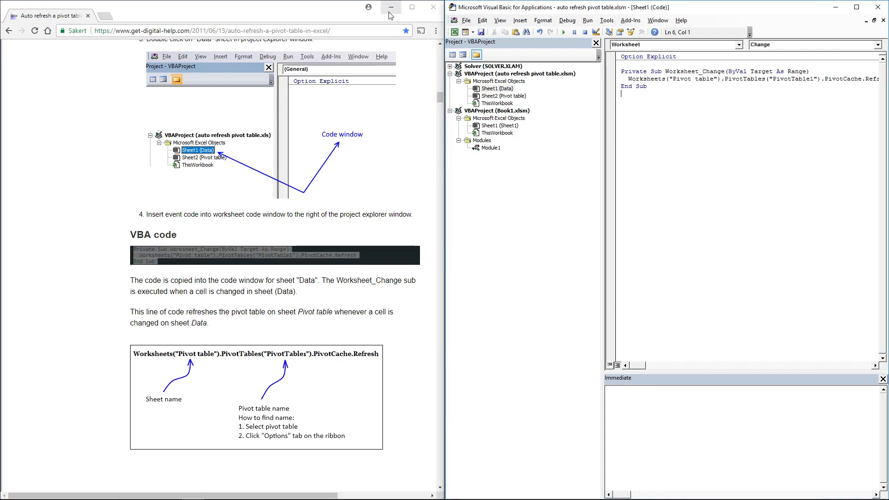
{"action": "mouse_move", "coordinate": [346, 232]}
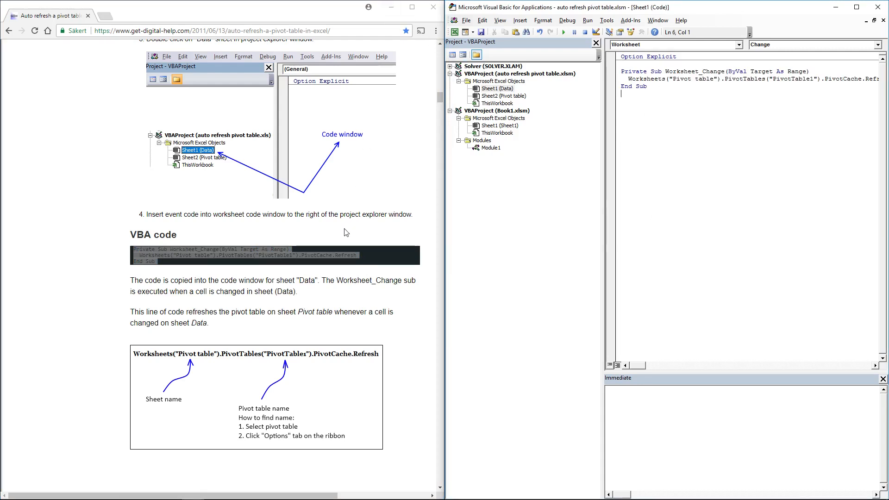
{"action": "mouse_move", "coordinate": [181, 361]}
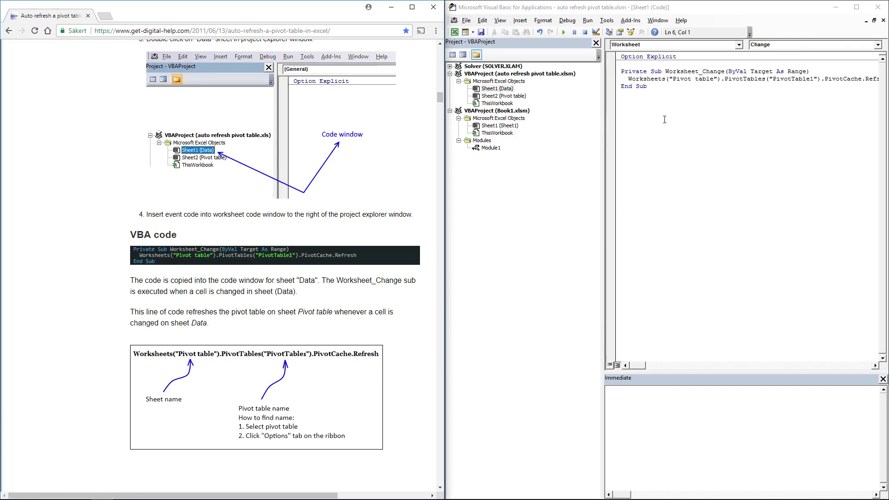
{"action": "mouse_move", "coordinate": [389, 371]}
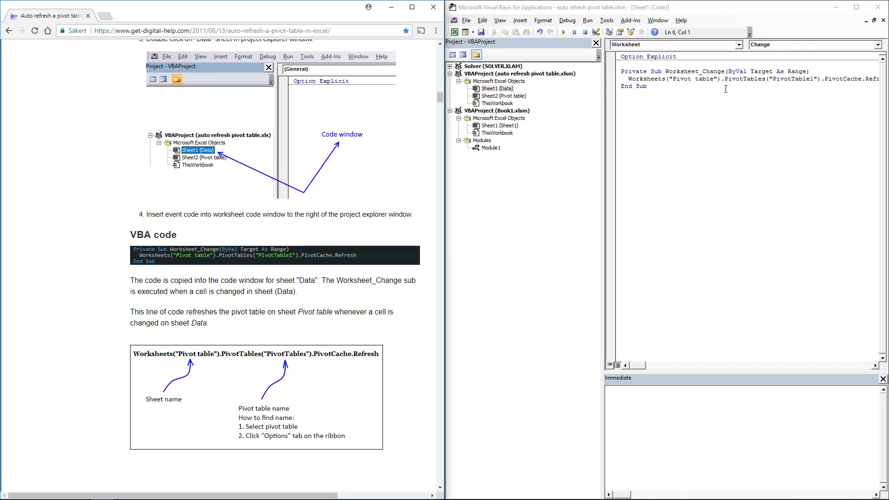
{"action": "mouse_move", "coordinate": [614, 87]}
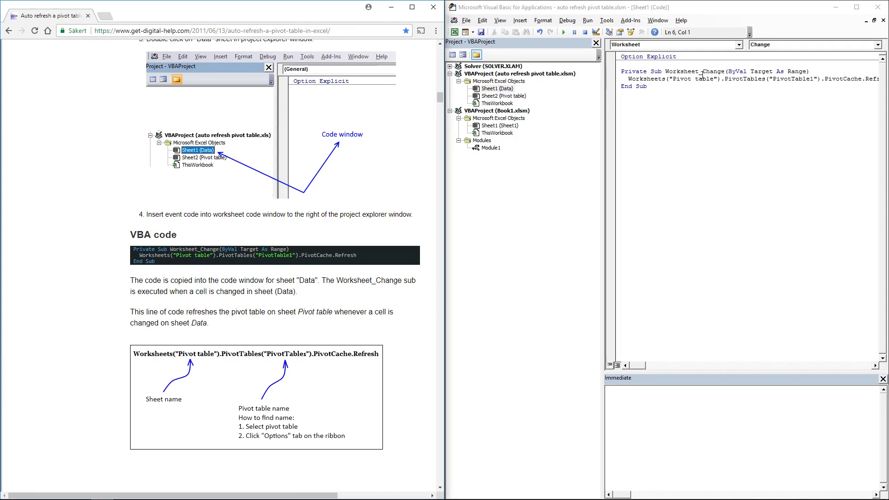
{"action": "double_click", "coordinate": [676, 71]}
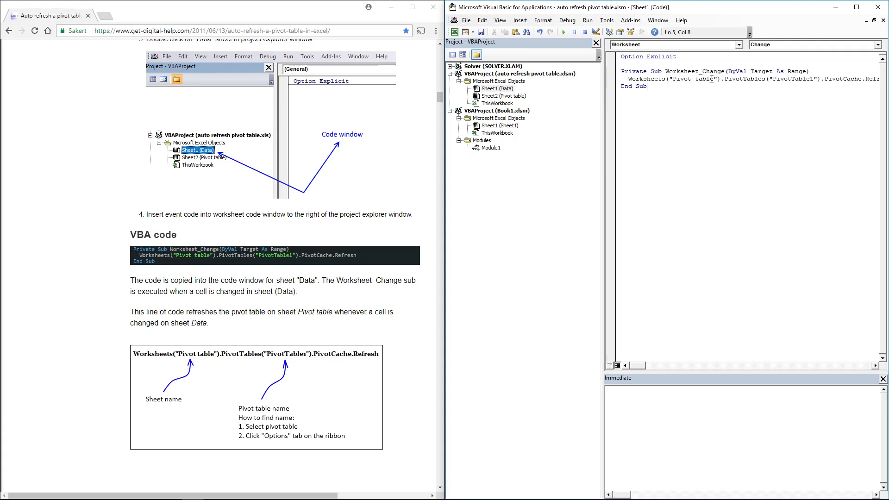
{"action": "mouse_move", "coordinate": [647, 103]}
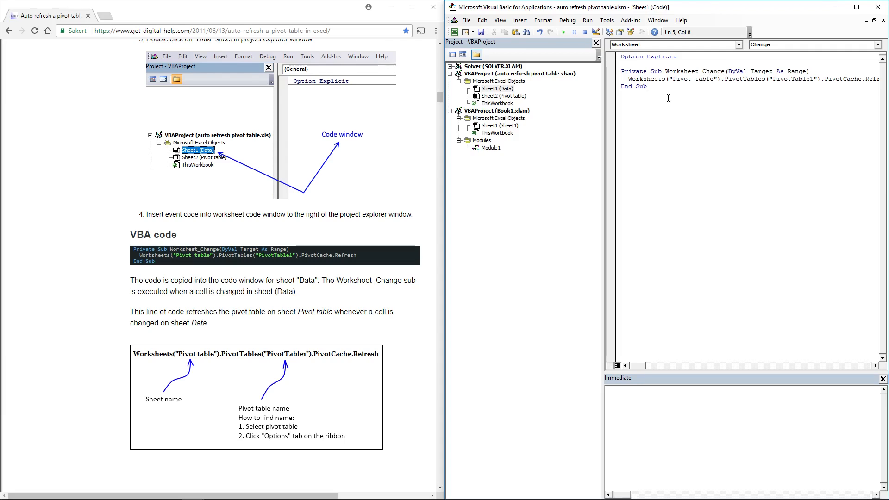
{"action": "double_click", "coordinate": [691, 78]}
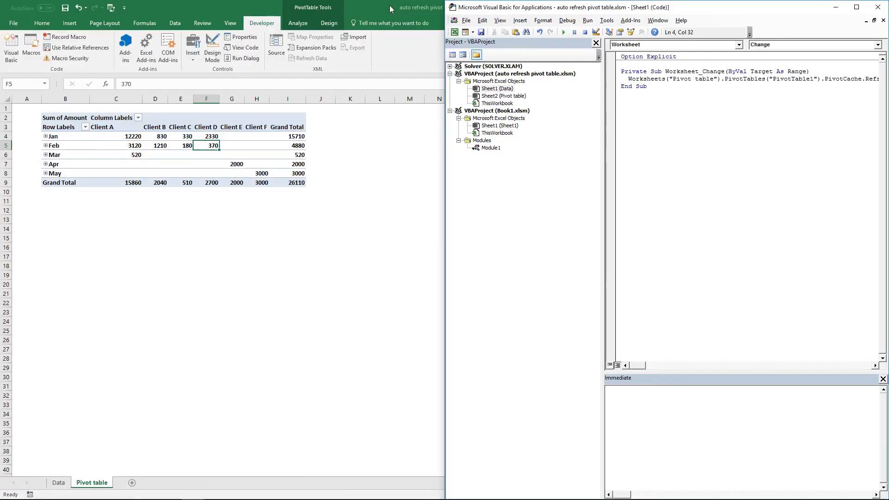
{"action": "mouse_move", "coordinate": [151, 346]}
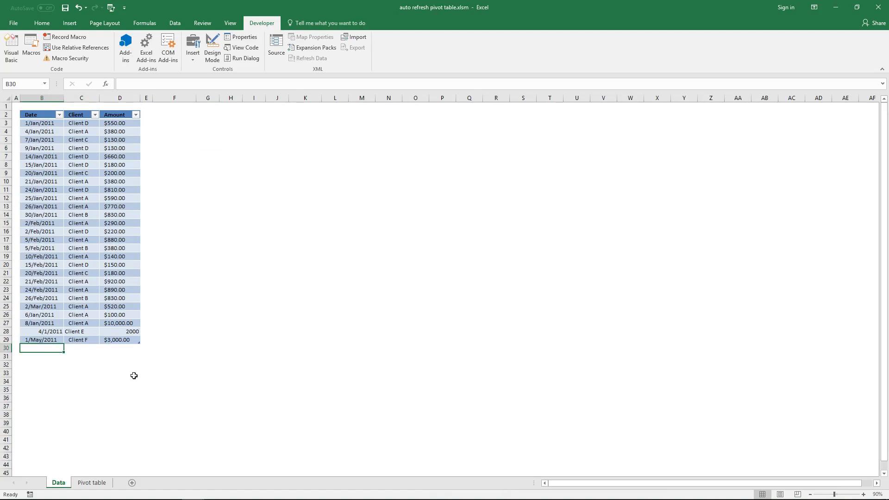
Step: Enter a Data table row for 2011-06, Client H, amount 2000, correcting the client-name typo
{"action": "type", "text": "2011"}
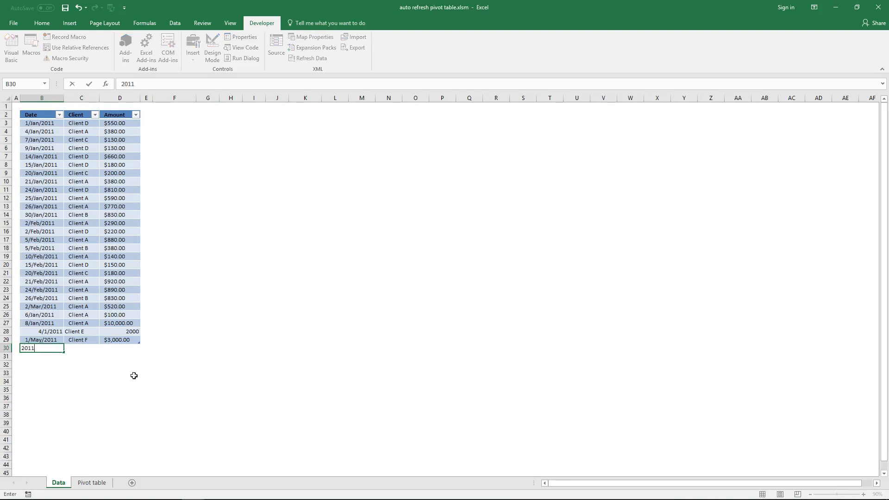
{"action": "type", "text": "-06"}
{"action": "left_click", "coordinate": [82, 348]}
{"action": "type", "text": "C"}
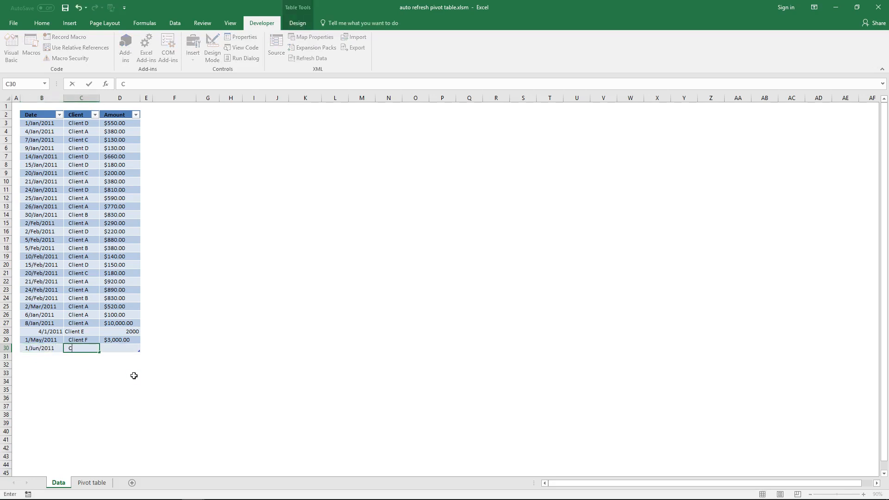
{"action": "type", "text": "lient"}
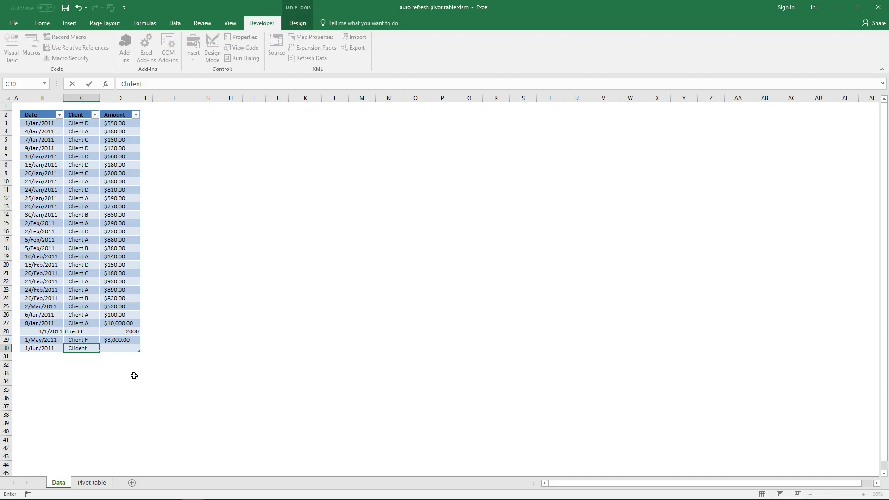
{"action": "key", "text": "Backspace"}
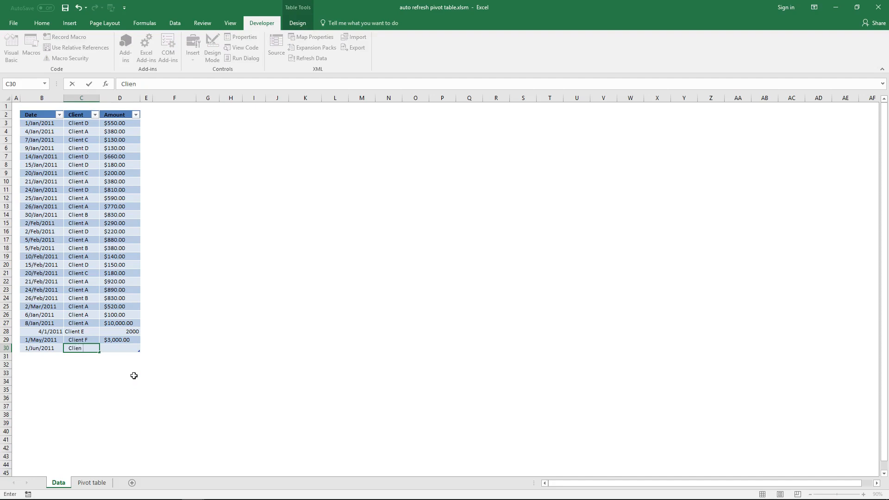
{"action": "type", "text": "t"}
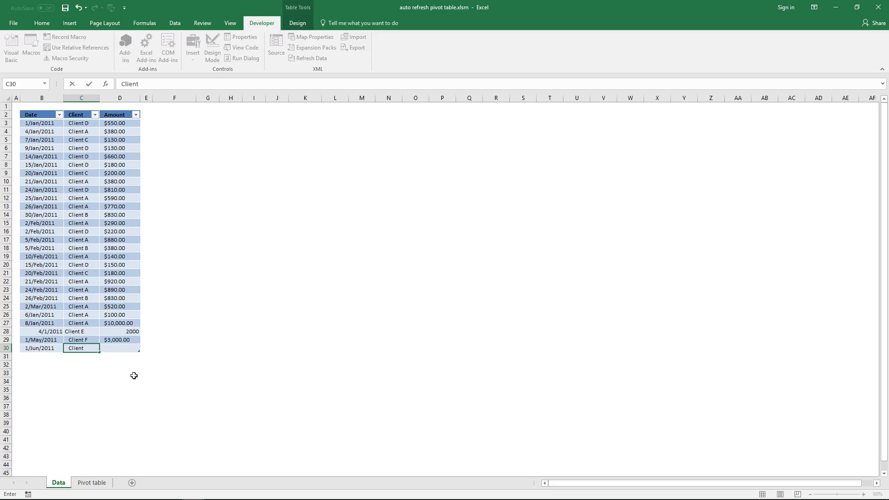
{"action": "type", "text": "H"}
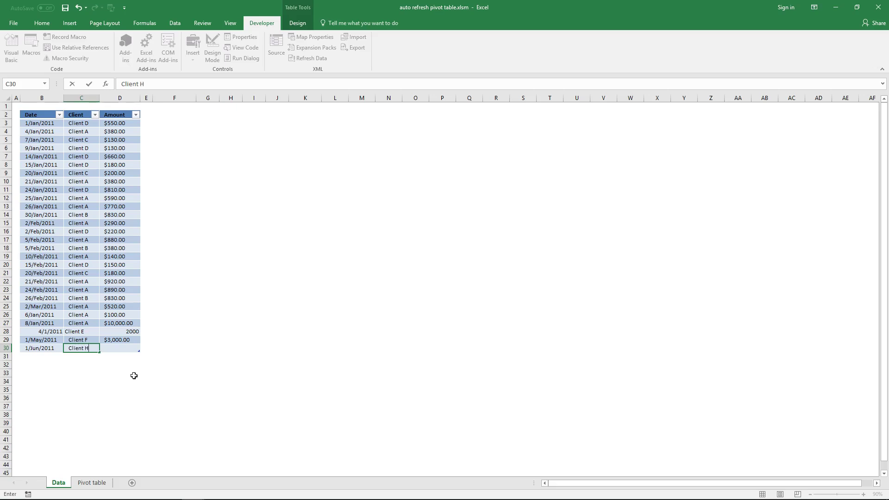
{"action": "type", "text": "200"}
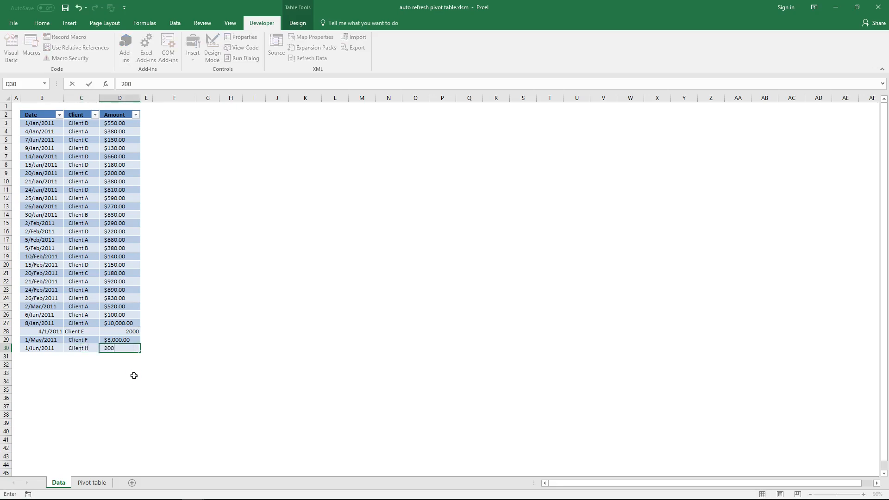
{"action": "key", "text": "Enter"}
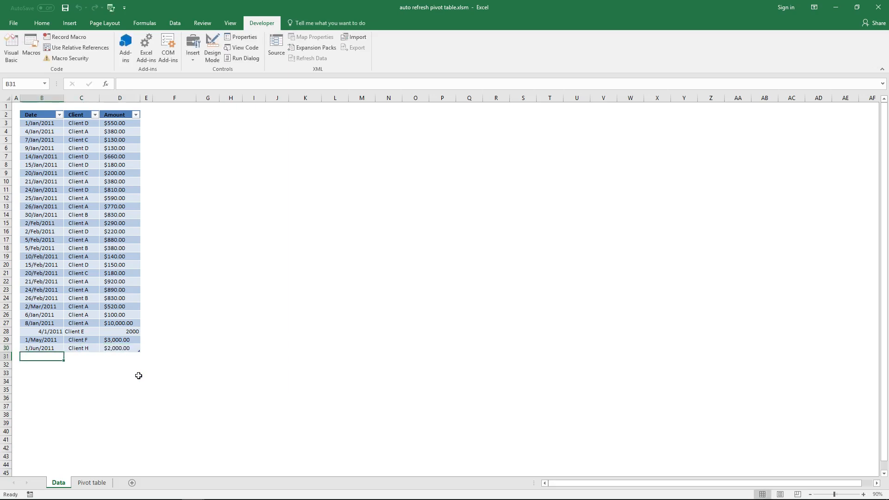
{"action": "mouse_move", "coordinate": [101, 421]}
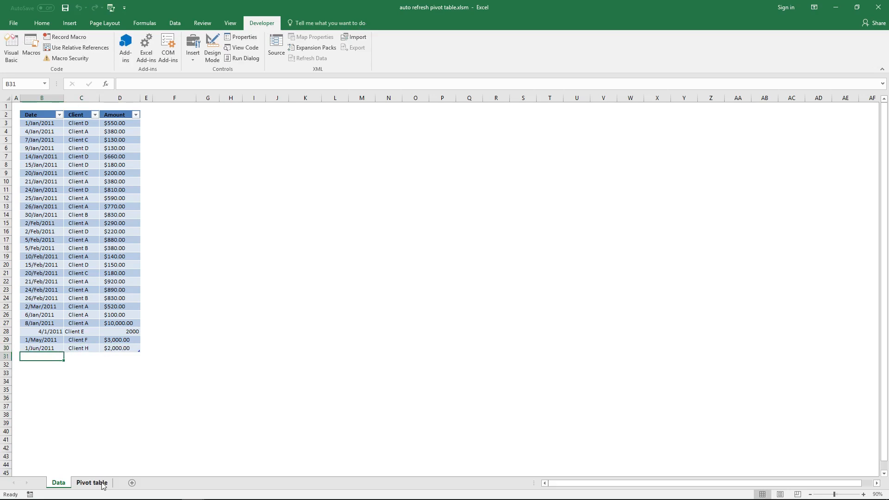
Step: Check the Pivot table sheet's Jun / Client H cell showing 2000 with a 28110 total
{"action": "left_click", "coordinate": [103, 483]}
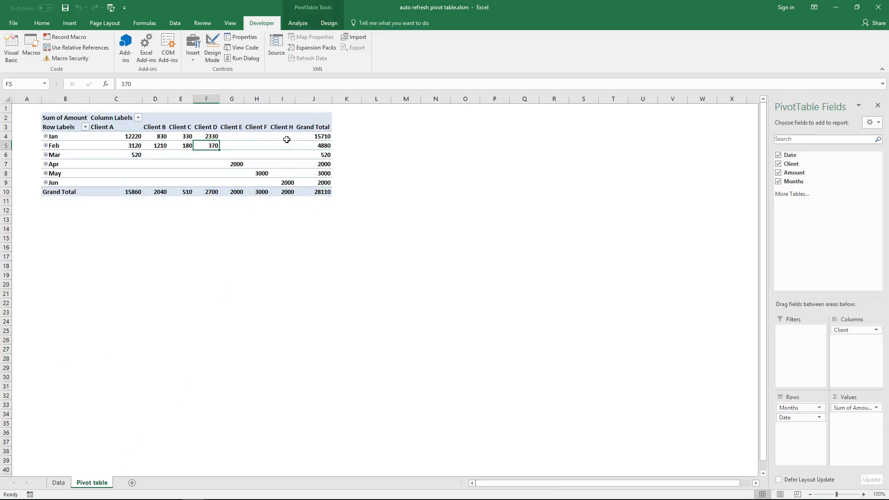
{"action": "left_click", "coordinate": [282, 182]}
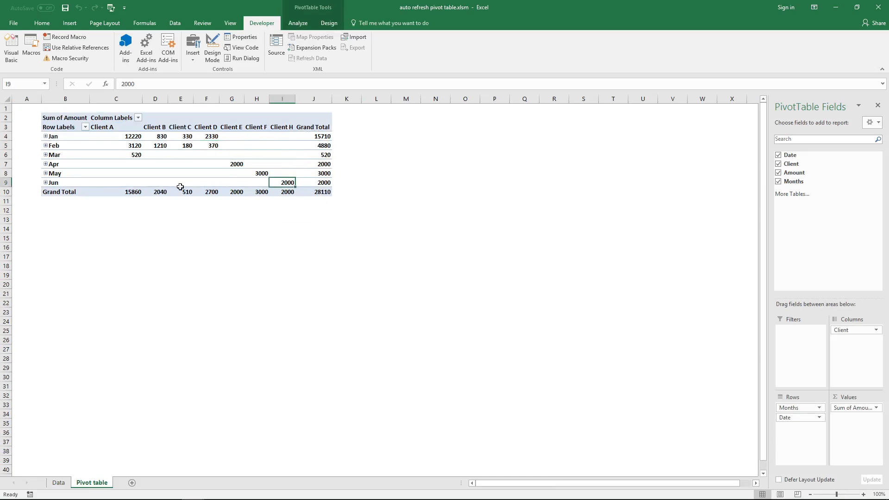
{"action": "mouse_move", "coordinate": [311, 146]}
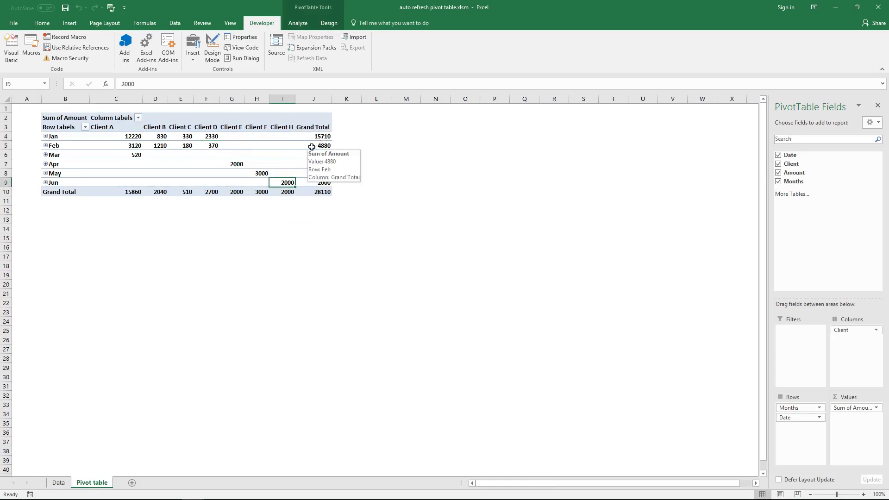